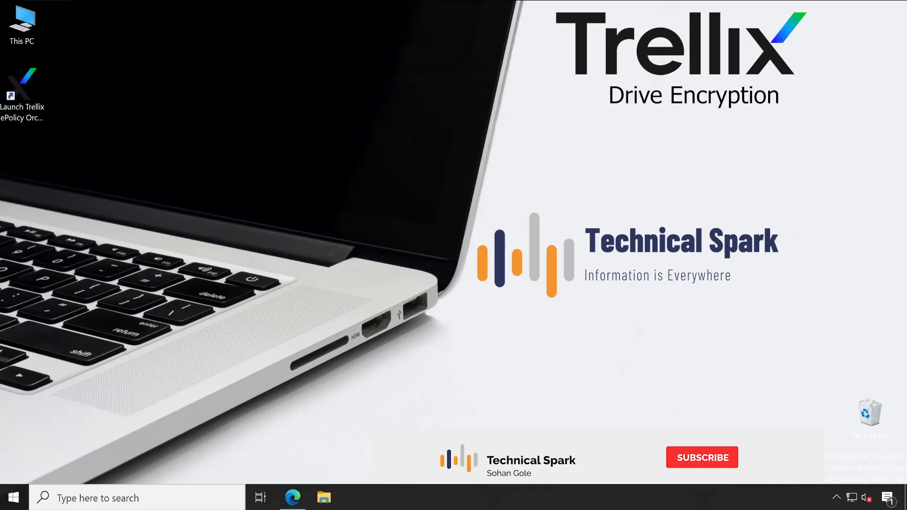
- Sign in as admin, review the Drive Encryption dashboard, and go to the System Tree
click(702, 458)
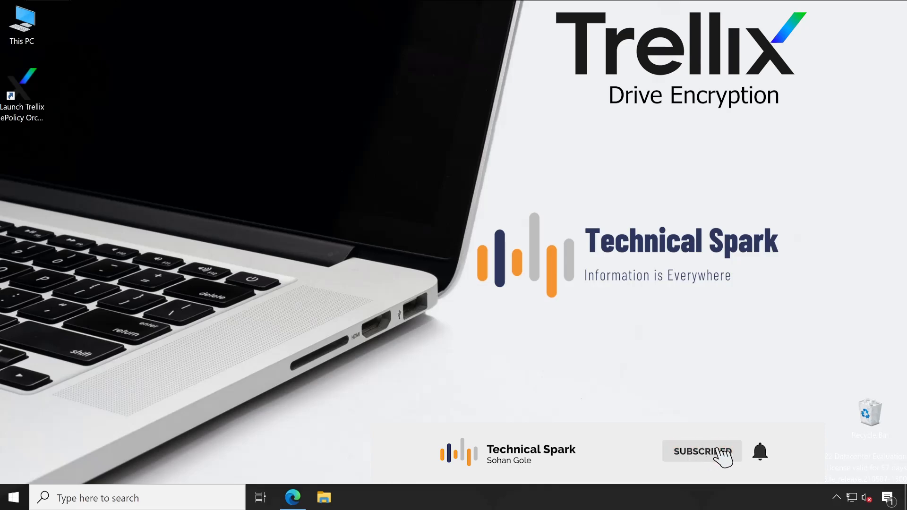
click(702, 452)
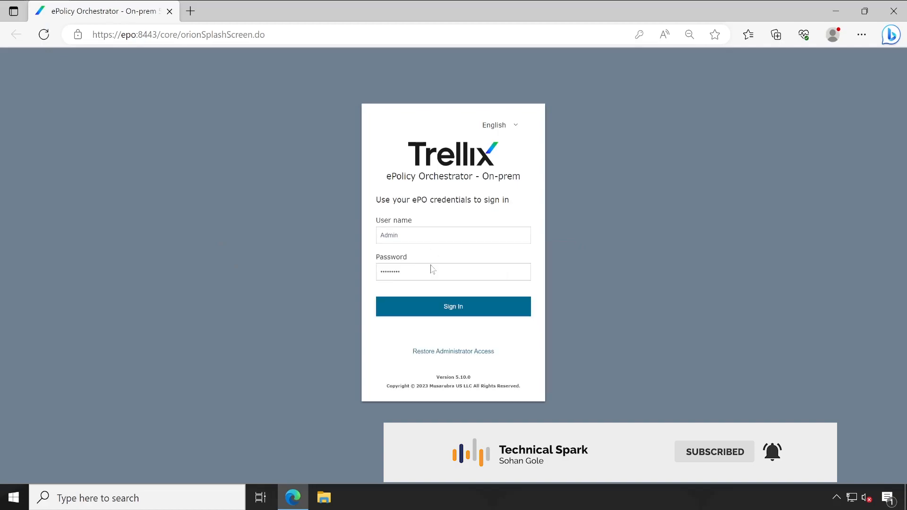
click(452, 306)
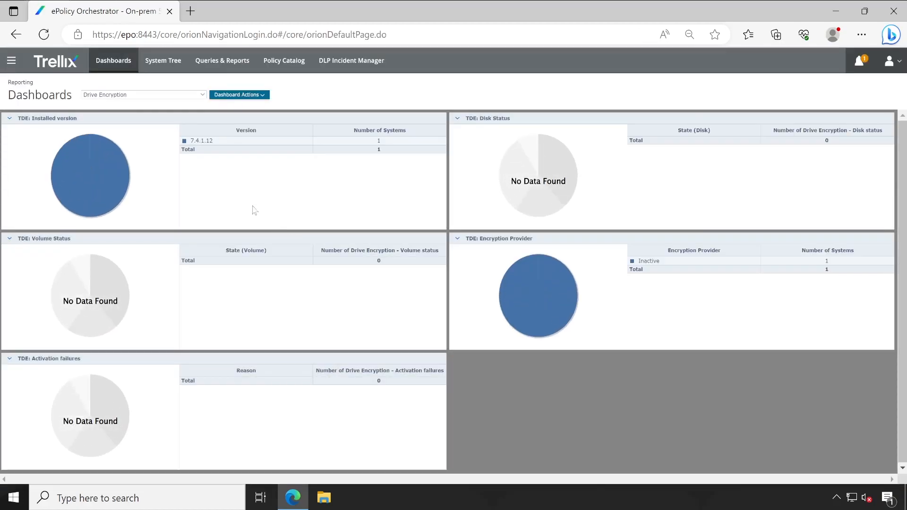
mouse_move(300, 161)
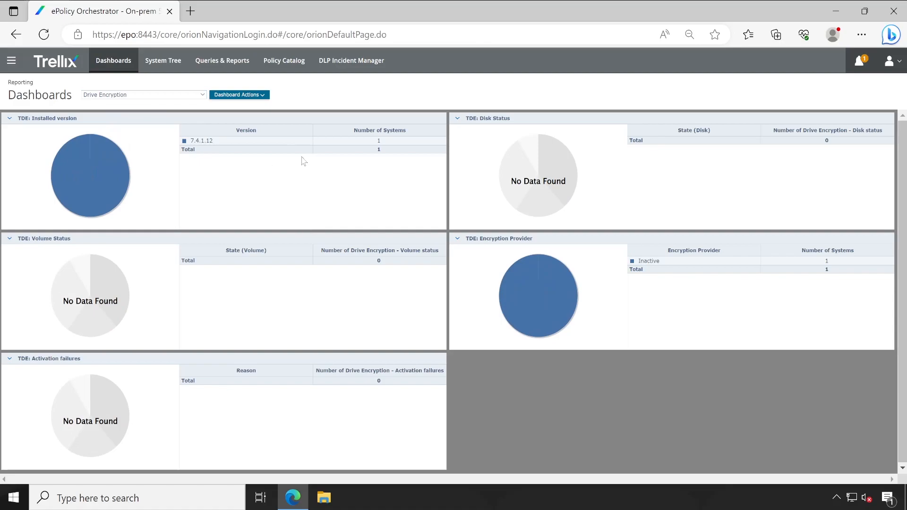
mouse_move(264, 144)
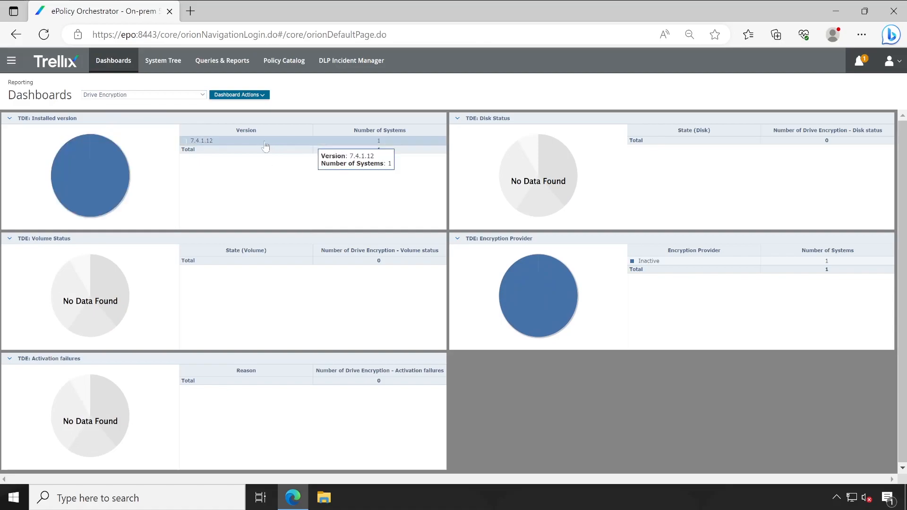
mouse_move(274, 154)
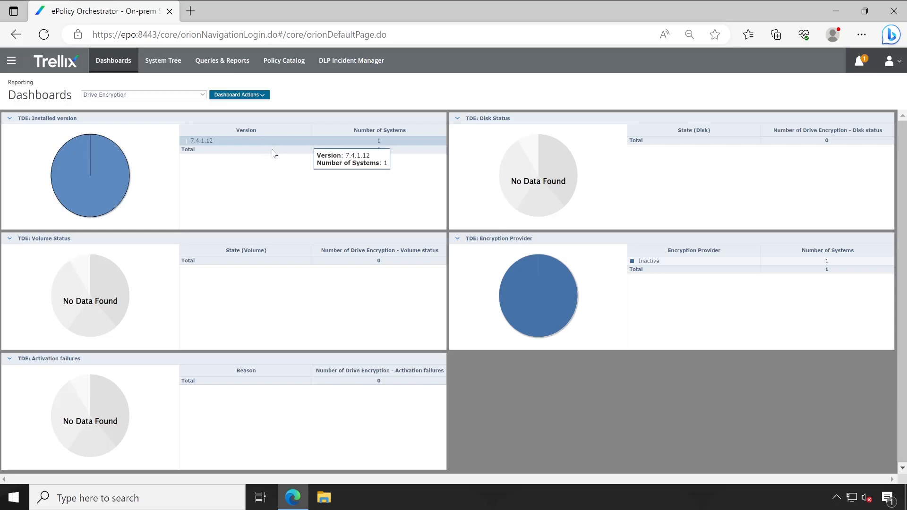
mouse_move(648, 261)
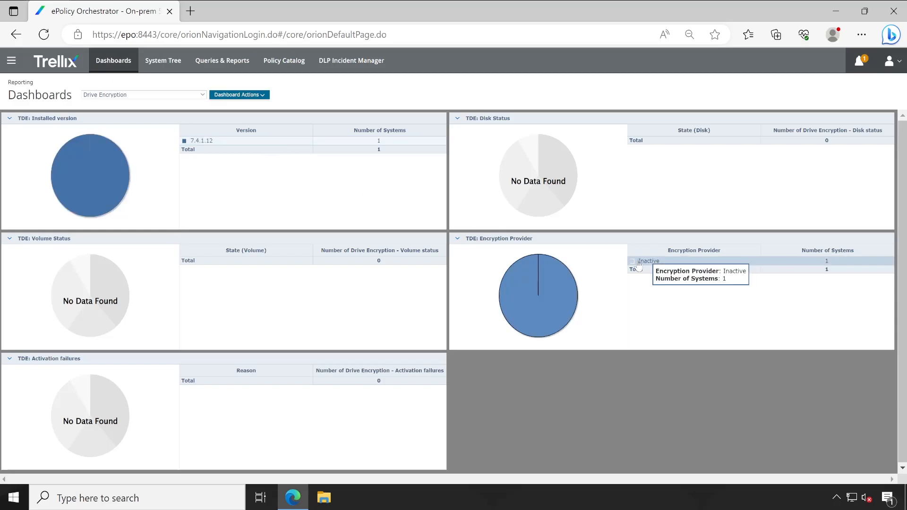
click(163, 61)
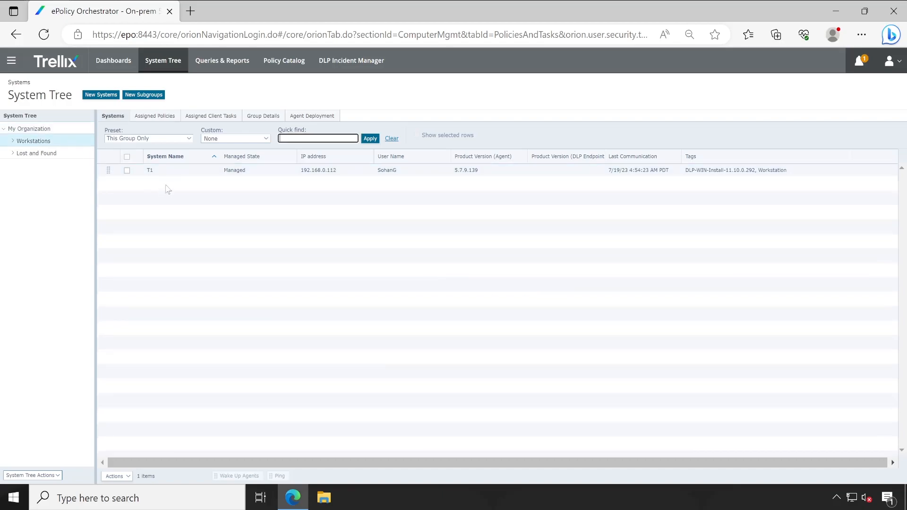
- Filter the Workstations group's Assigned Policies to Drive Encryption 7.4.1
click(155, 115)
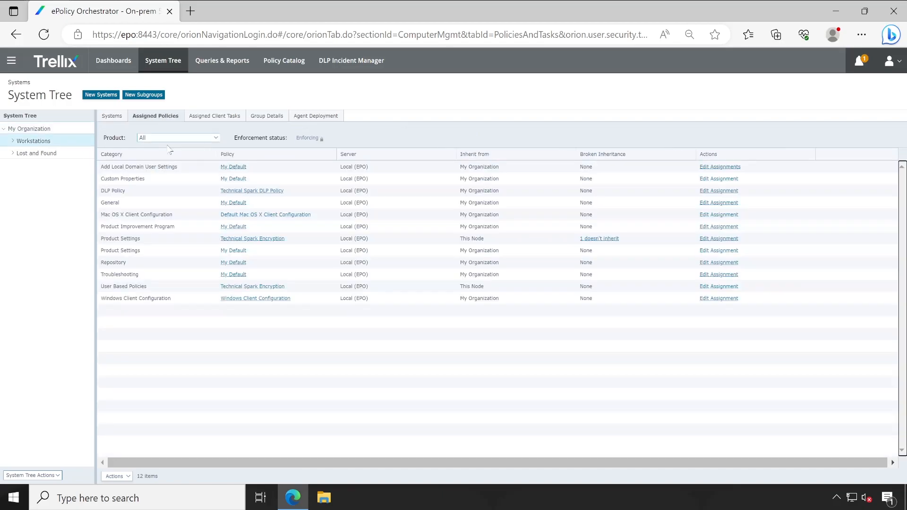
click(178, 138)
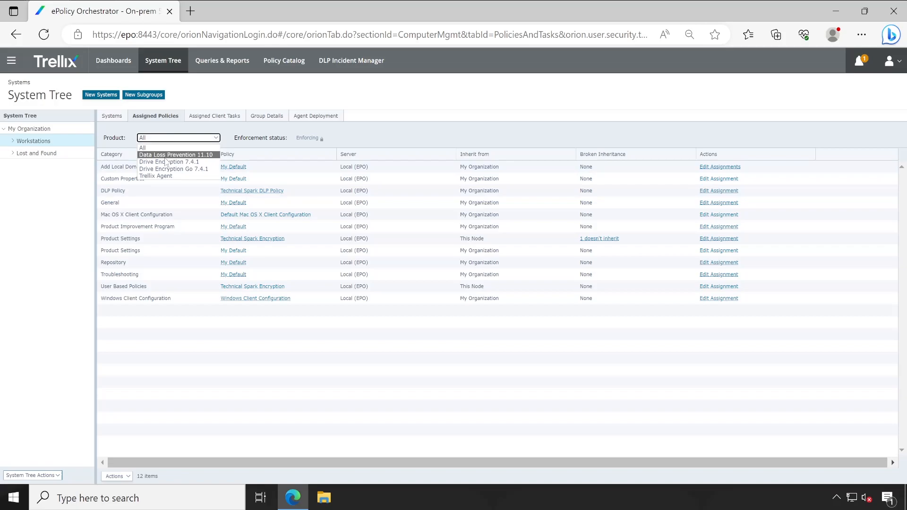
click(165, 161)
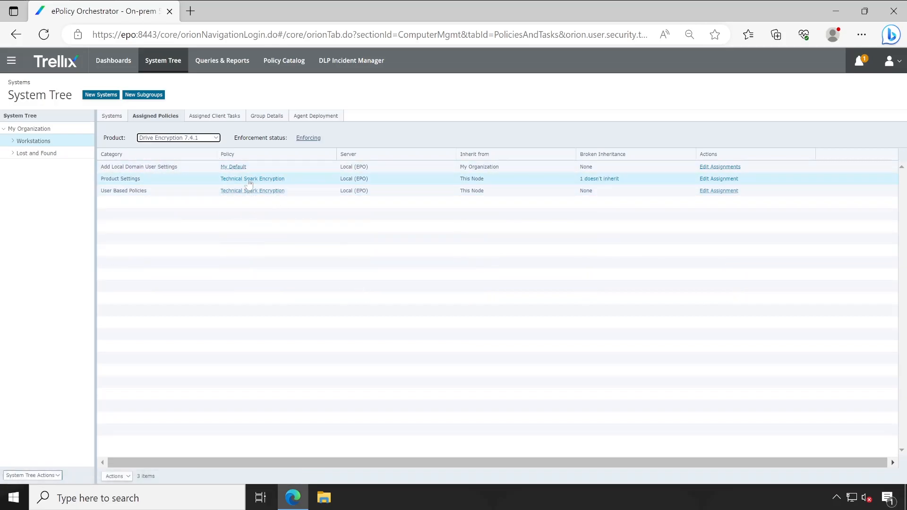
mouse_move(252, 179)
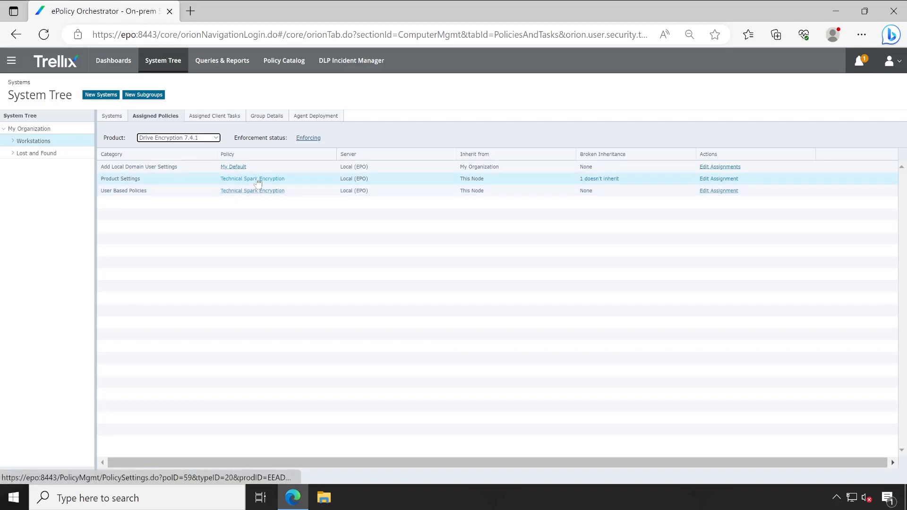
mouse_move(253, 190)
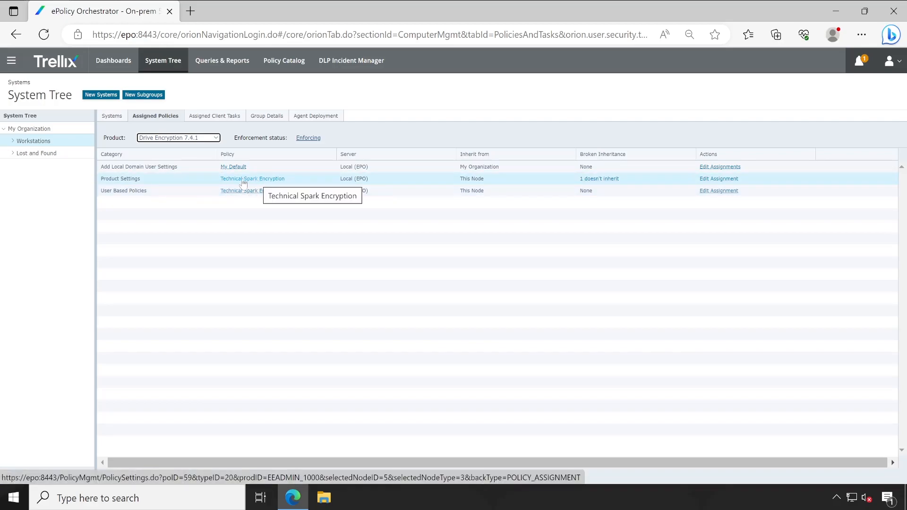
mouse_move(254, 184)
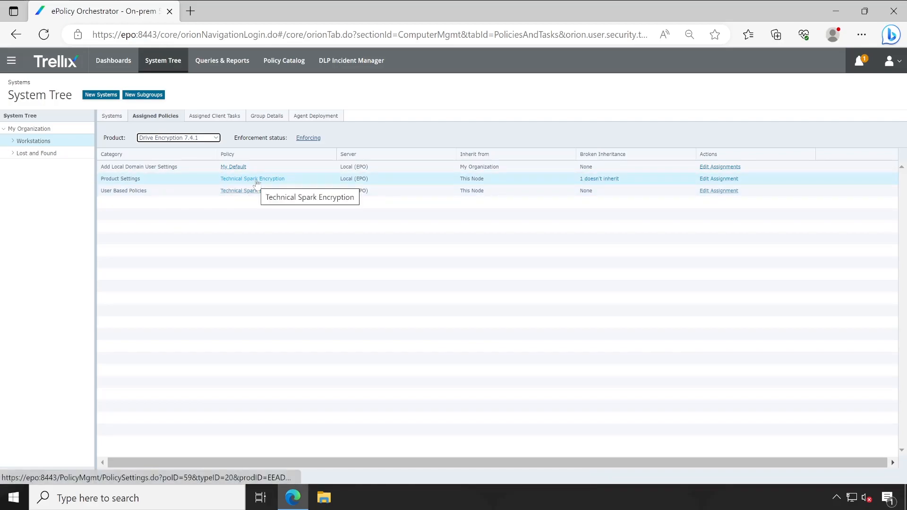
mouse_move(148, 186)
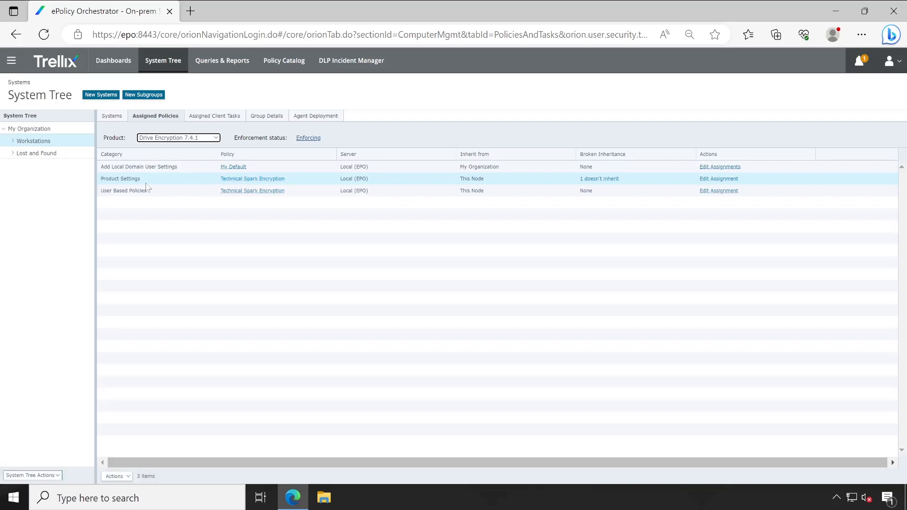
- Enable Companion Device Support in the Technical Spark Encryption product settings policy and save
click(253, 179)
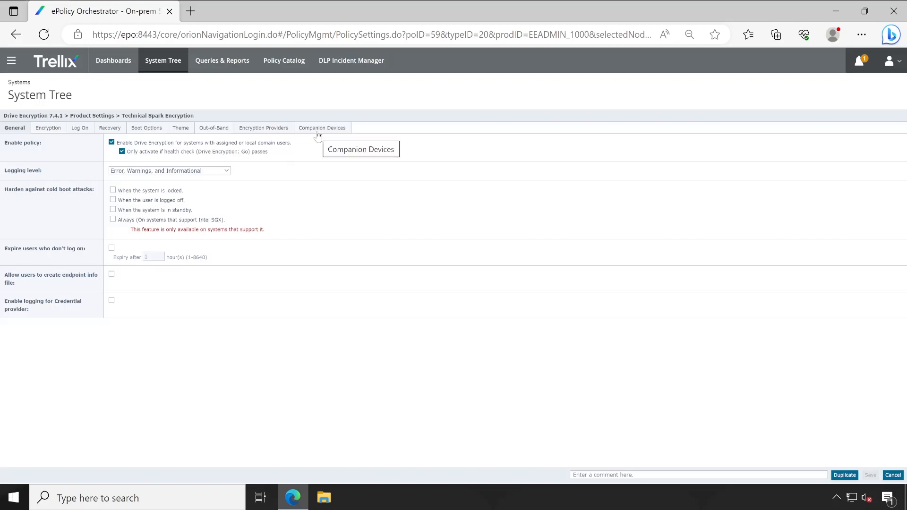
click(322, 127)
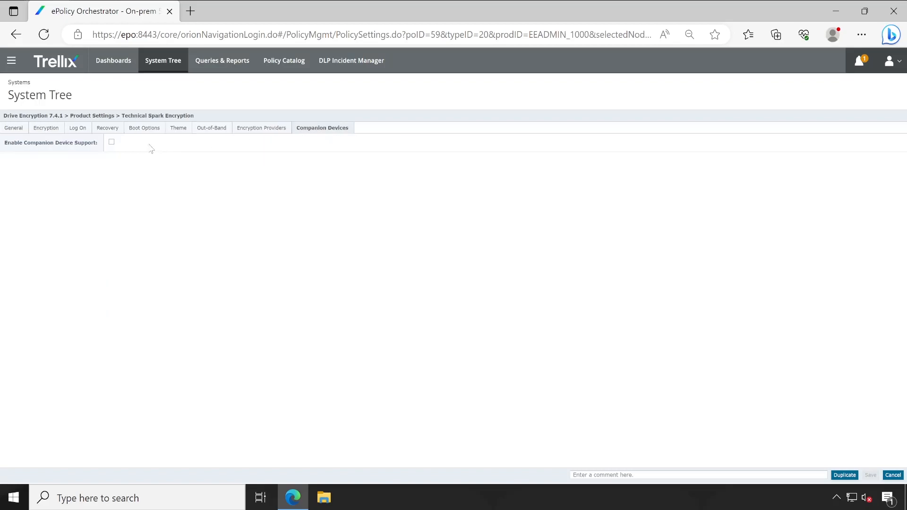
click(112, 142)
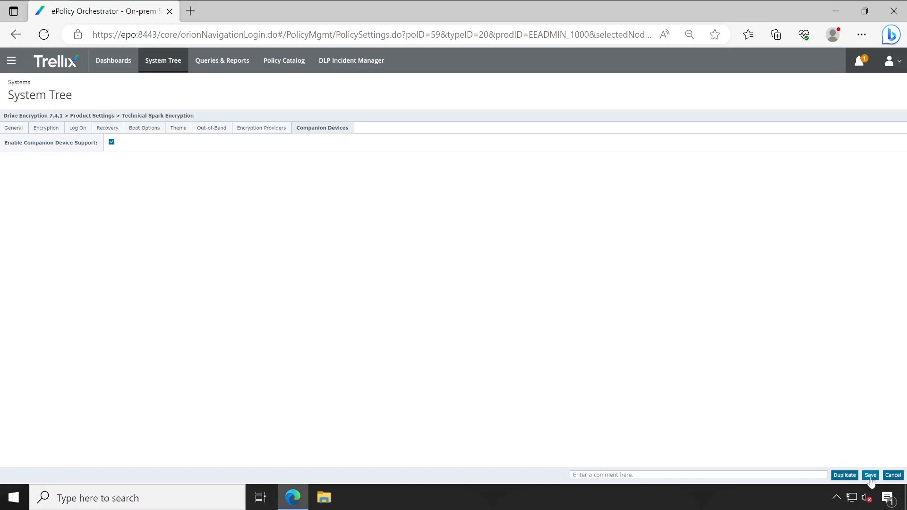
click(870, 475)
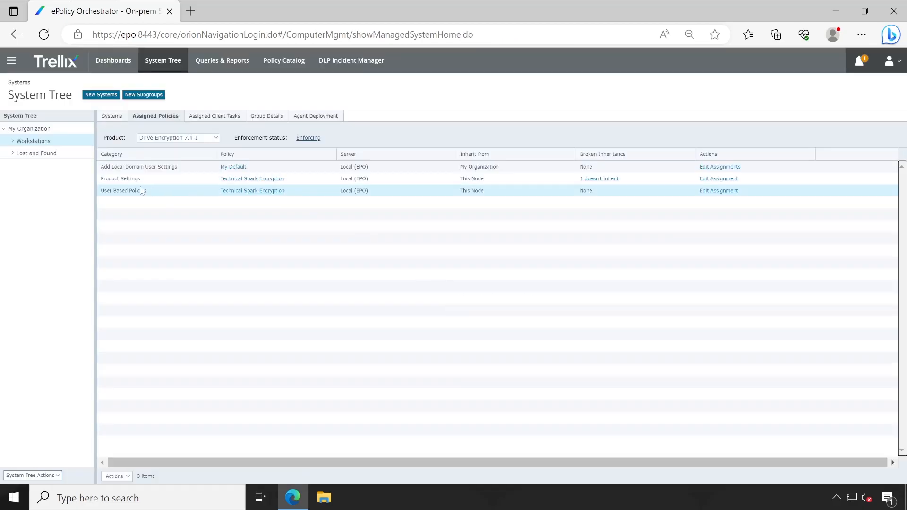
mouse_move(218, 197)
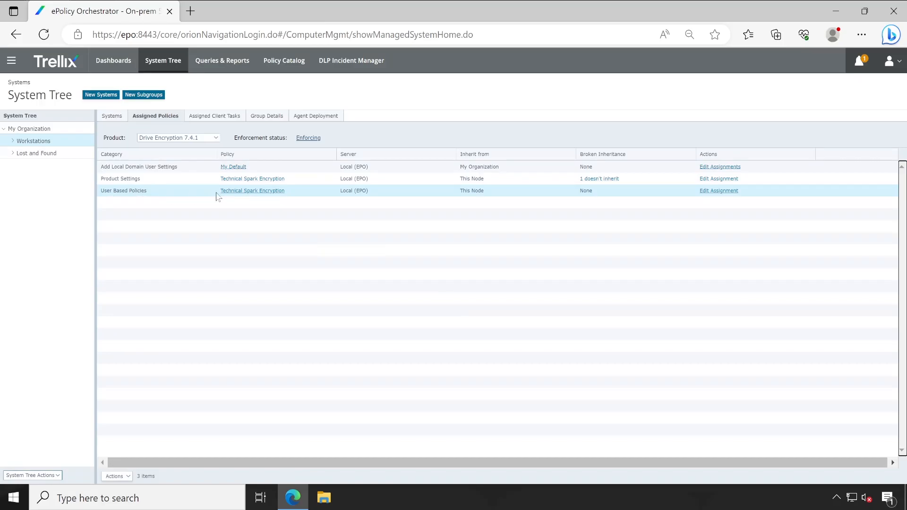
- Enable recovery through companion devices in the Technical Spark Encryption user-based policy
click(253, 190)
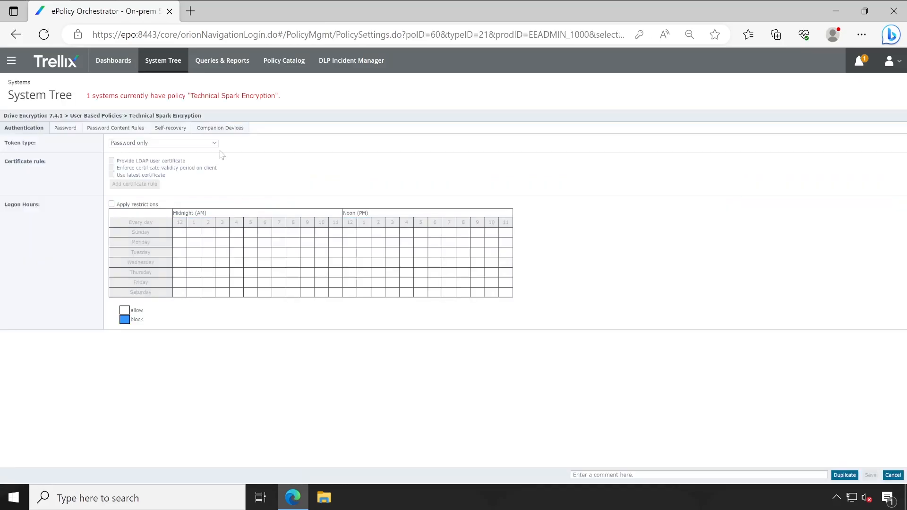
click(218, 128)
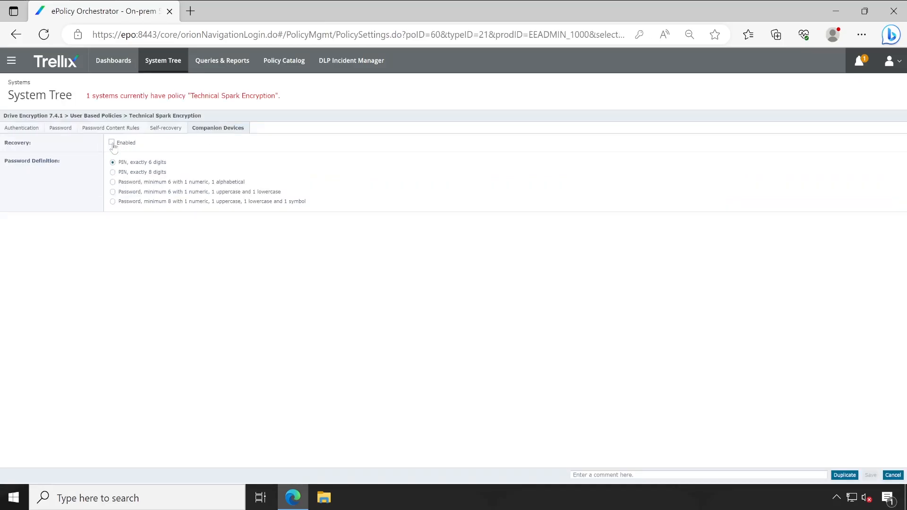
click(111, 143)
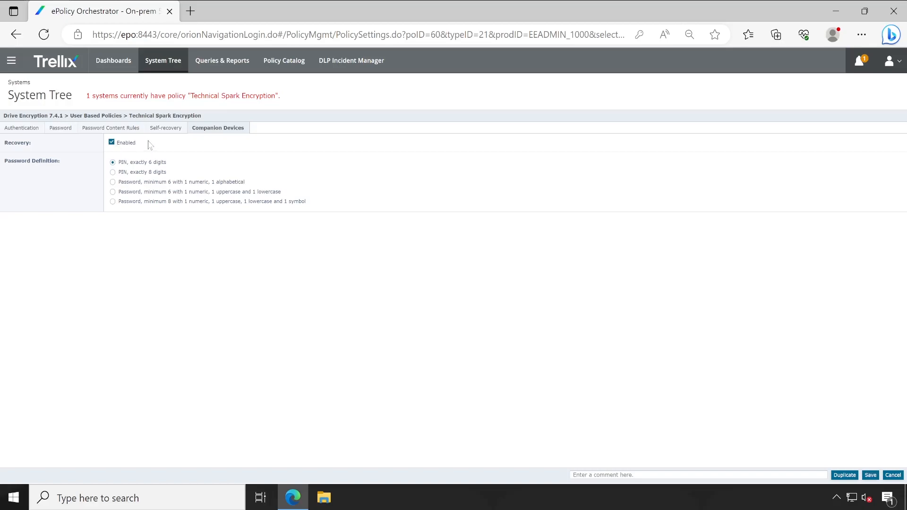
mouse_move(135, 154)
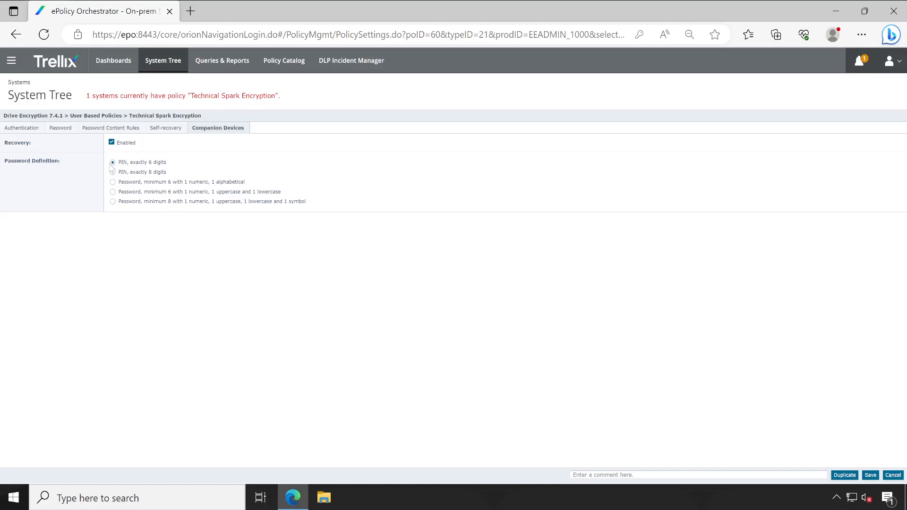
mouse_move(529, 290)
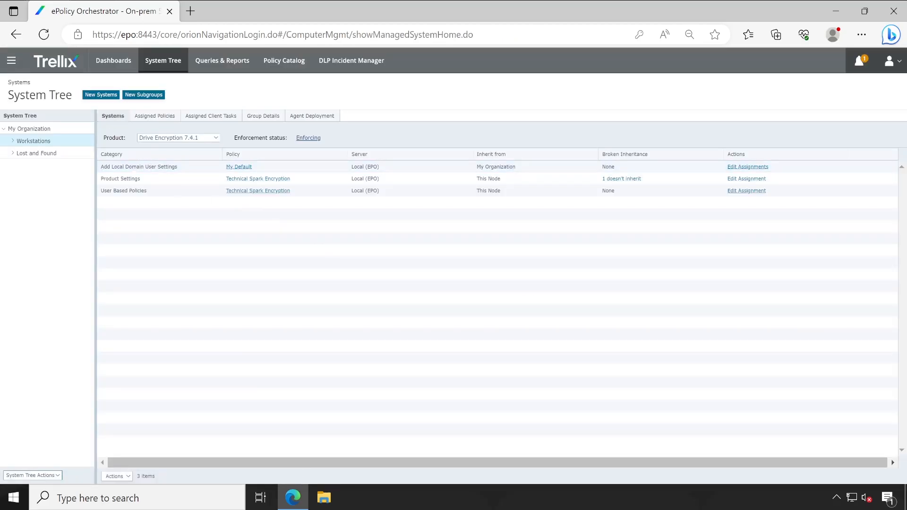
- Go to Data Protection > Encryption Users and start adding users for system T1
click(112, 116)
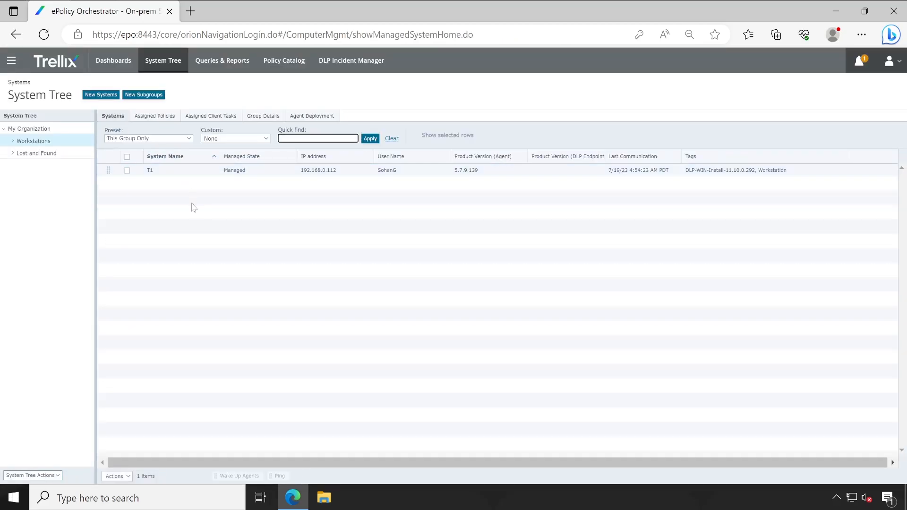
mouse_move(161, 189)
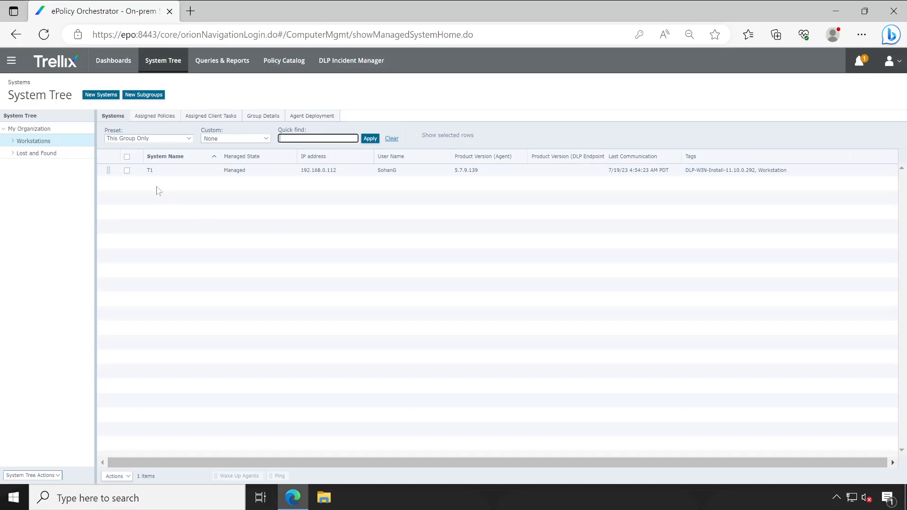
click(10, 60)
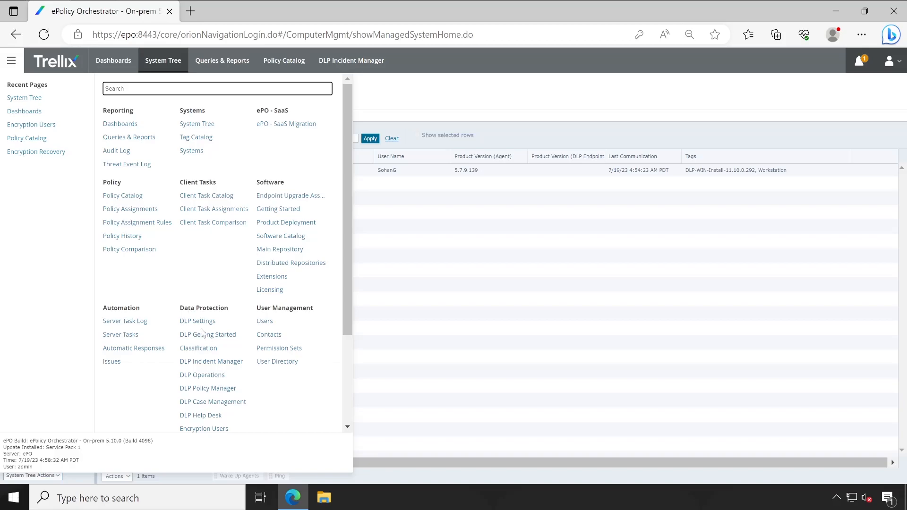
click(205, 429)
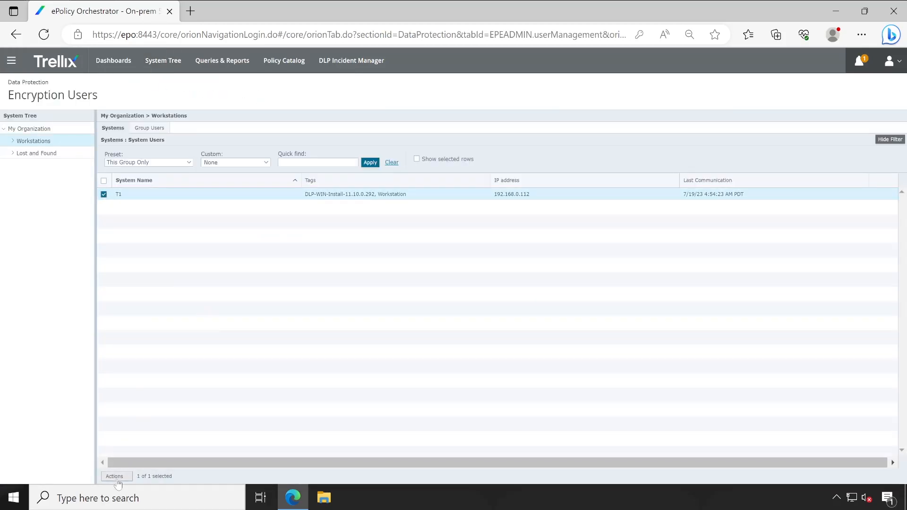
click(115, 477)
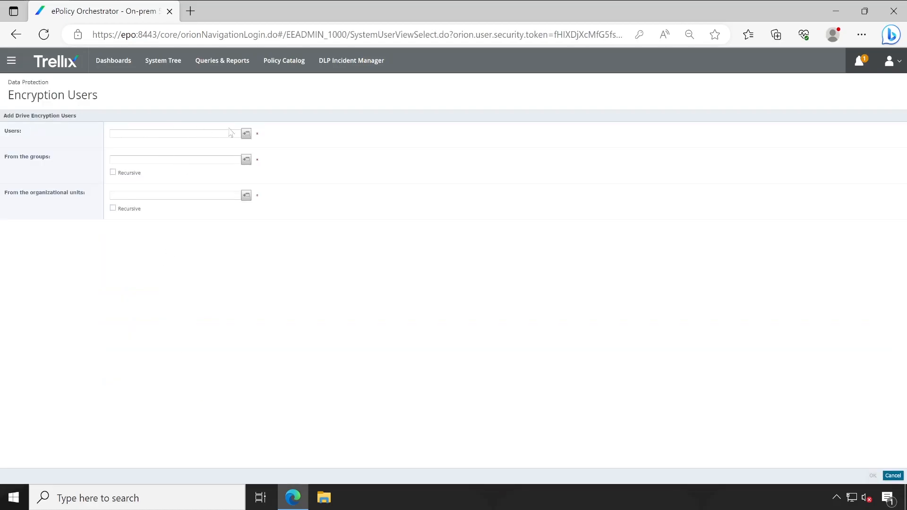
click(245, 134)
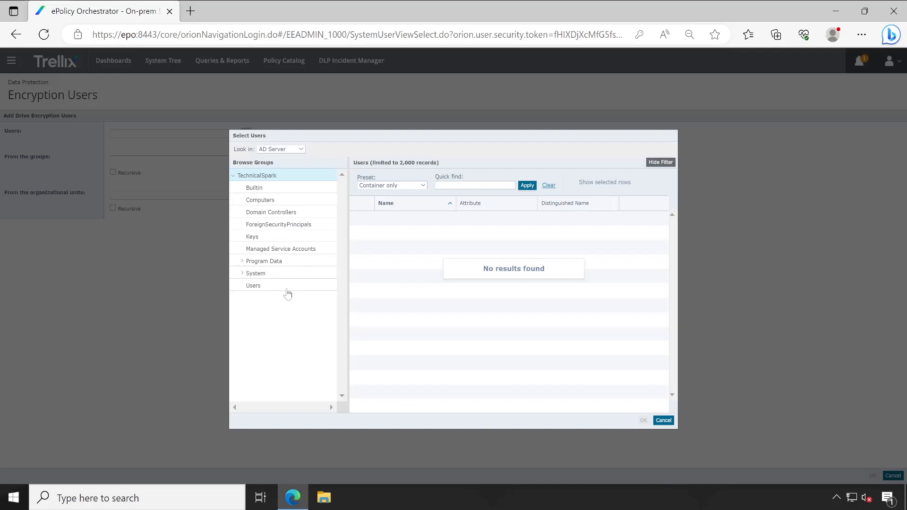
click(253, 285)
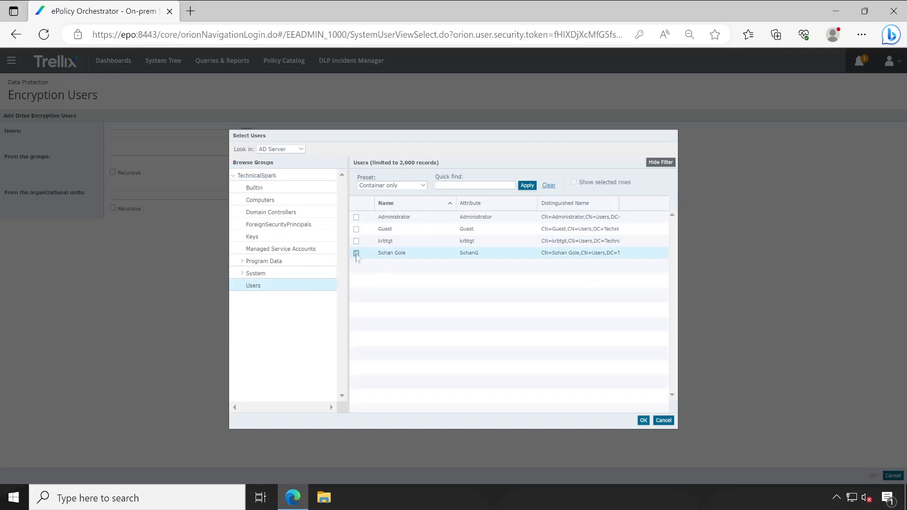
click(357, 253)
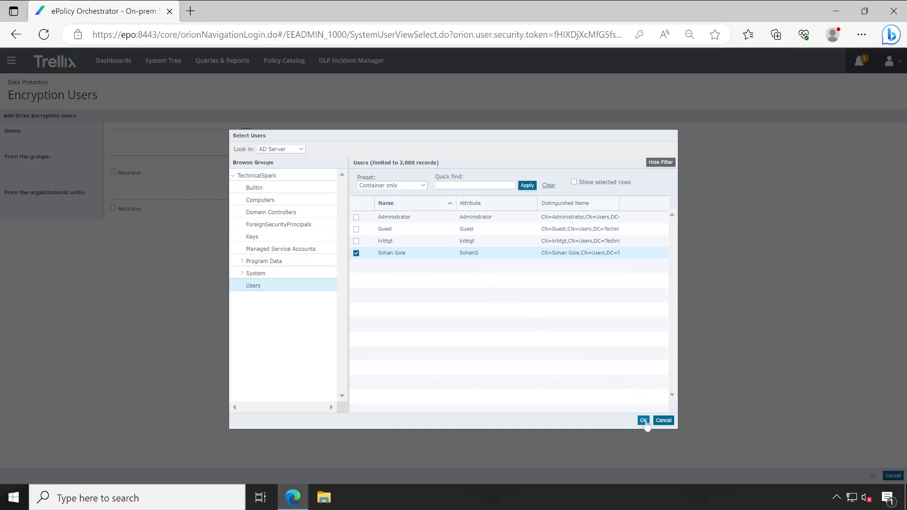
mouse_move(484, 260)
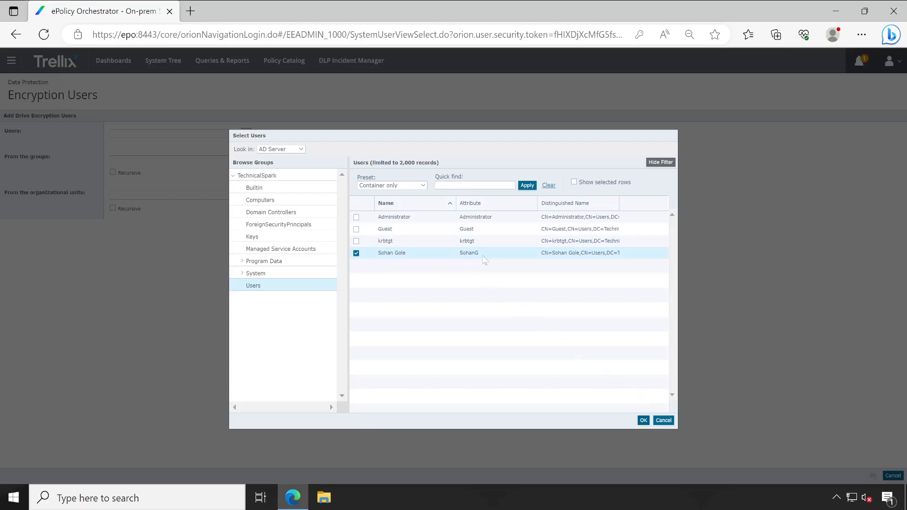
click(643, 420)
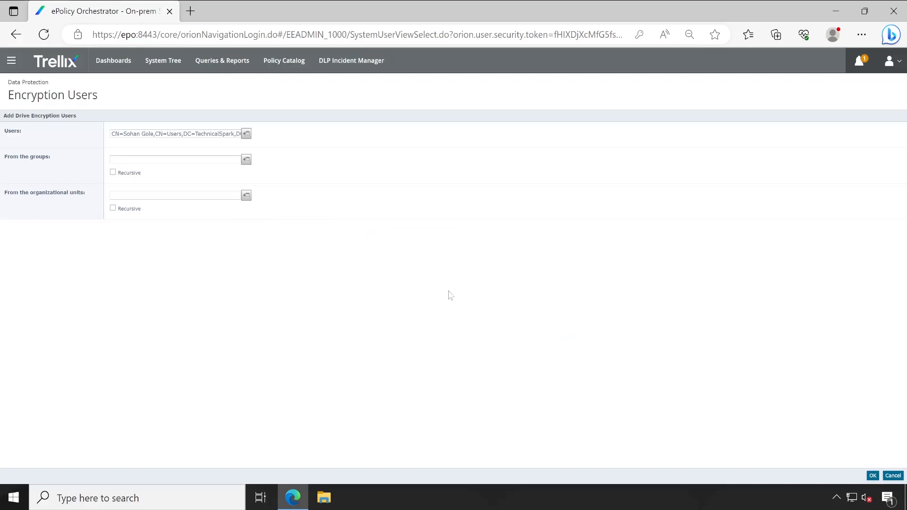
click(873, 475)
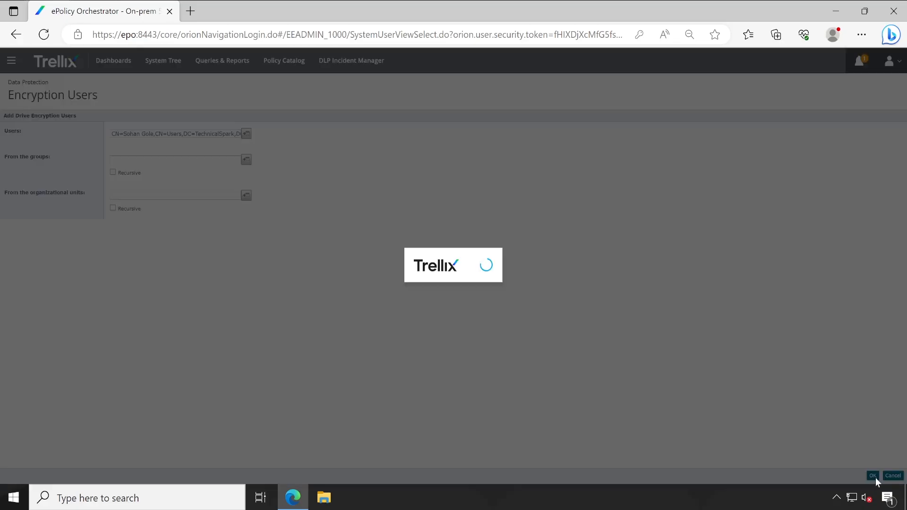
click(872, 476)
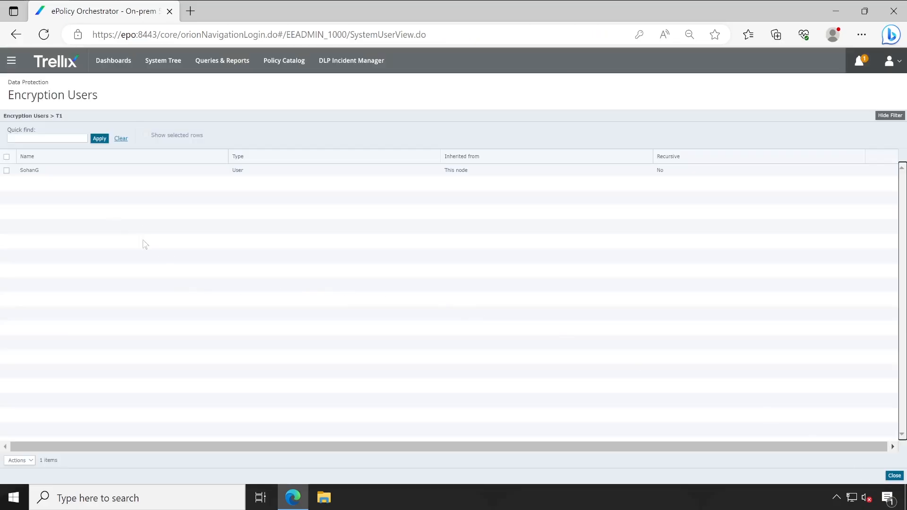
mouse_move(148, 119)
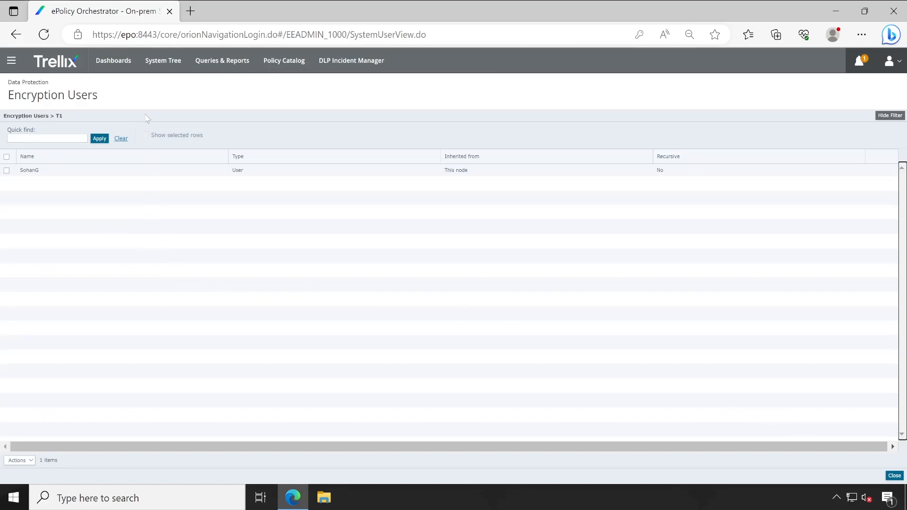
mouse_move(163, 61)
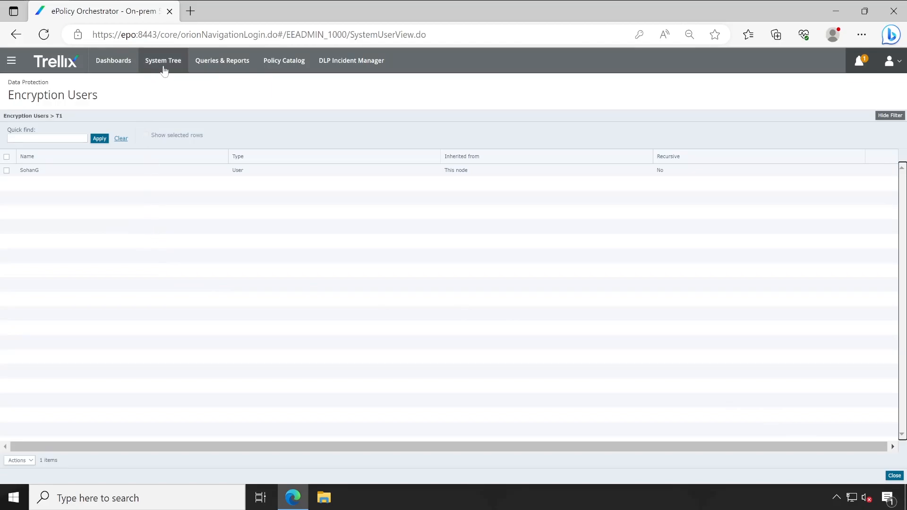
- Select T1 in the System Tree, recheck Workstations' assigned policies, and return to the systems list
click(163, 60)
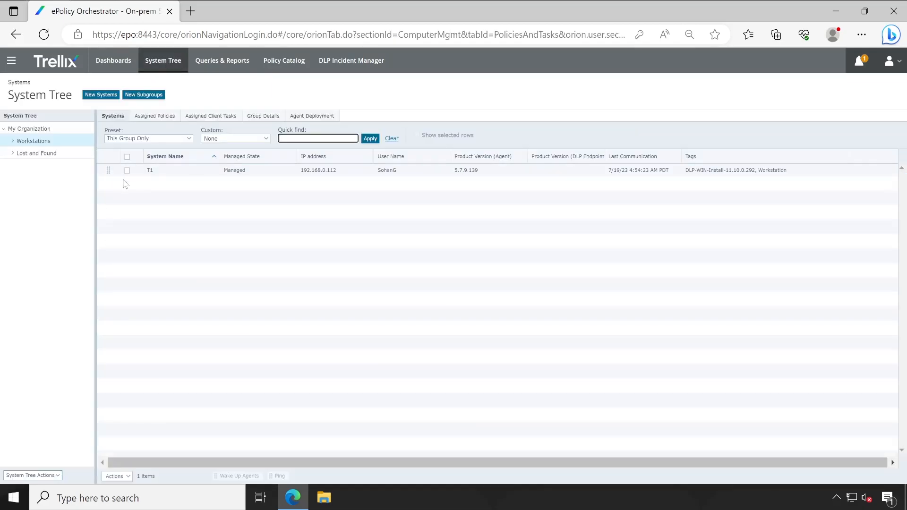
click(126, 170)
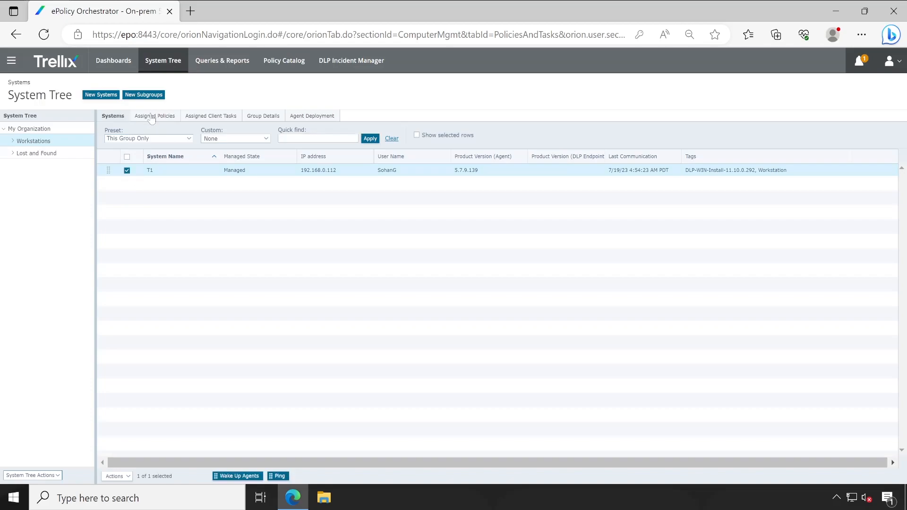
click(154, 116)
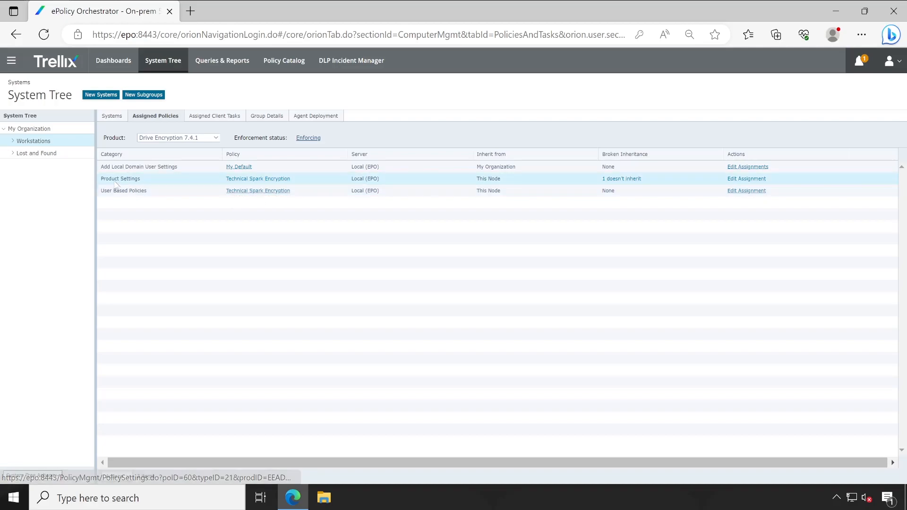
mouse_move(123, 190)
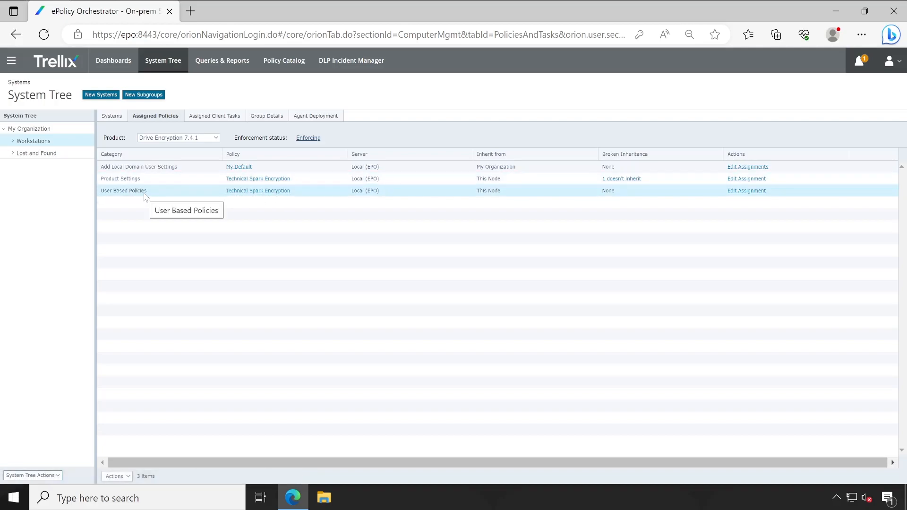
mouse_move(257, 178)
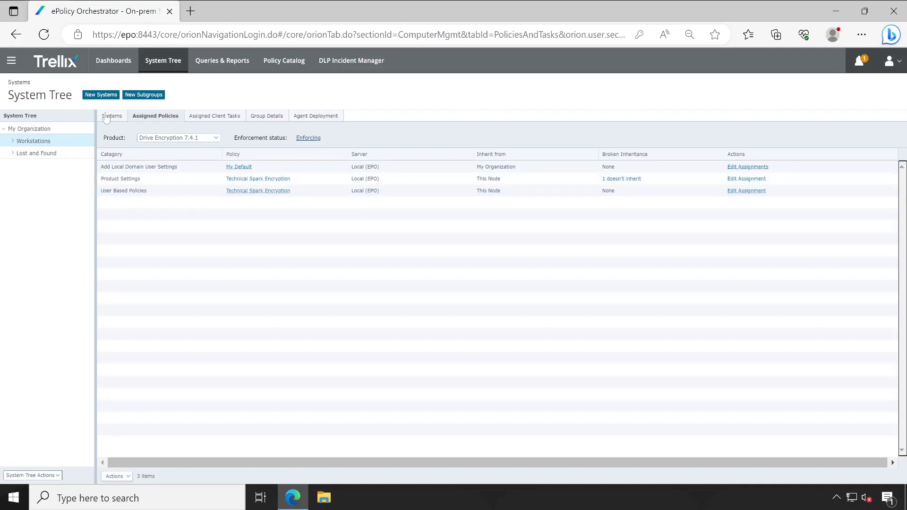
click(112, 116)
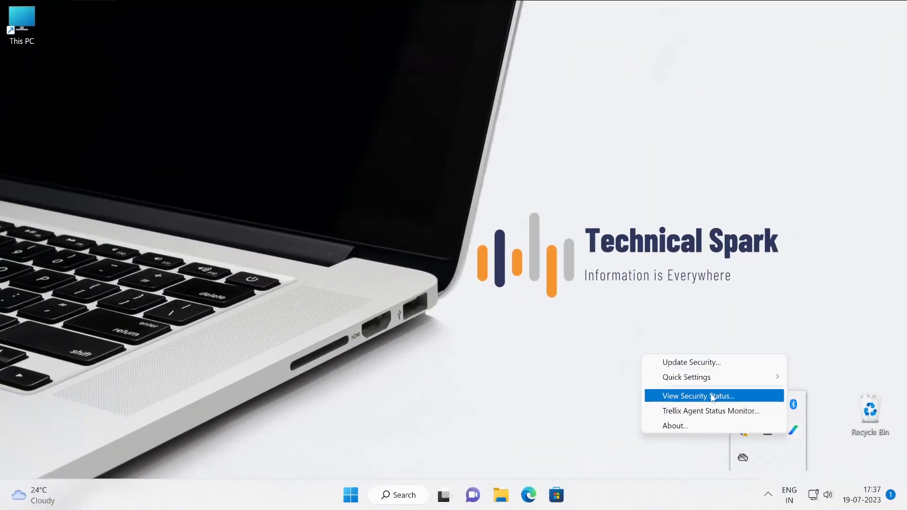
- From the Trellix tray icon view Drive Encryption status, the Agent Status Monitor, and version details
click(697, 396)
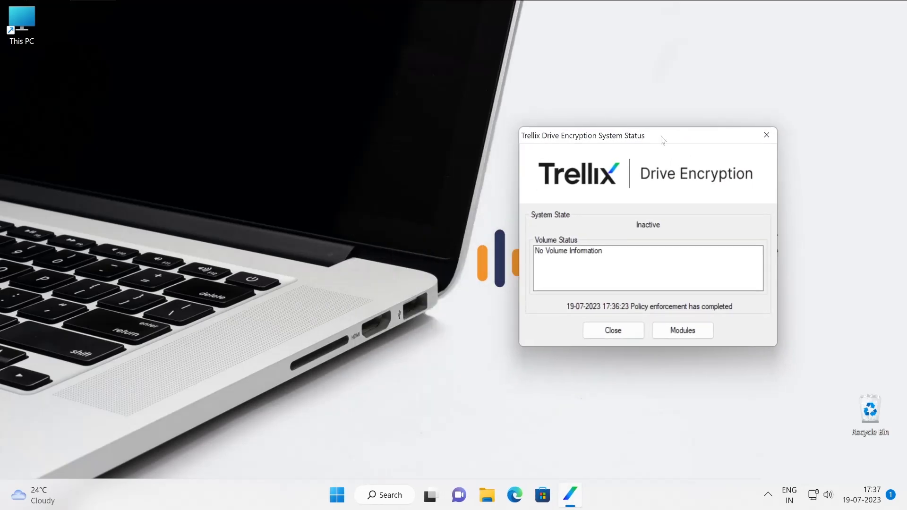
click(767, 495)
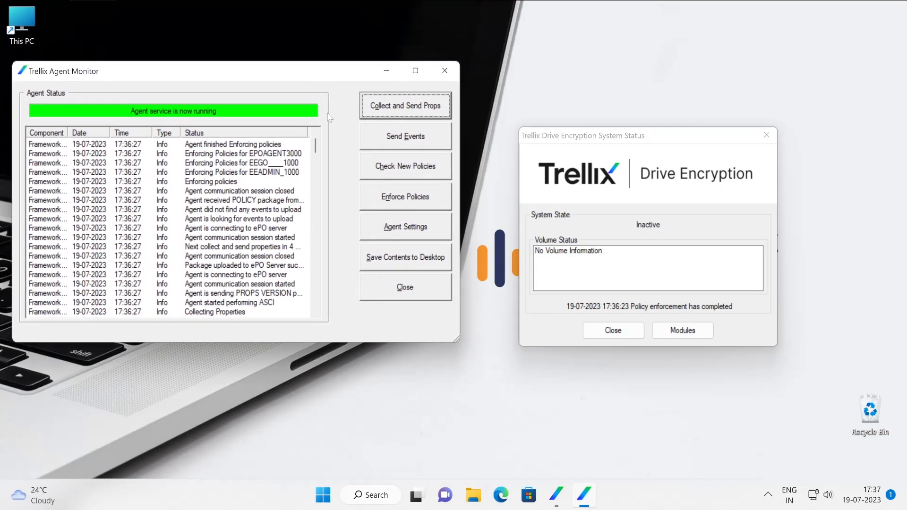
click(768, 494)
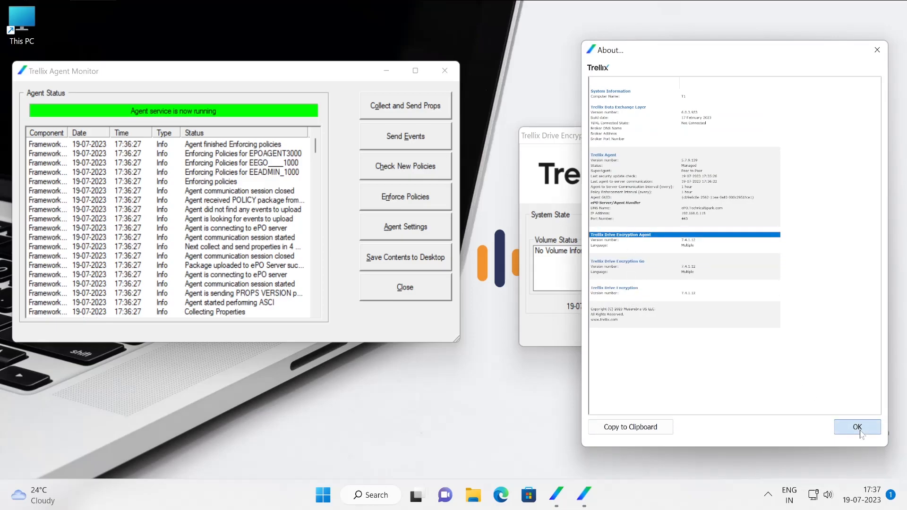
click(857, 428)
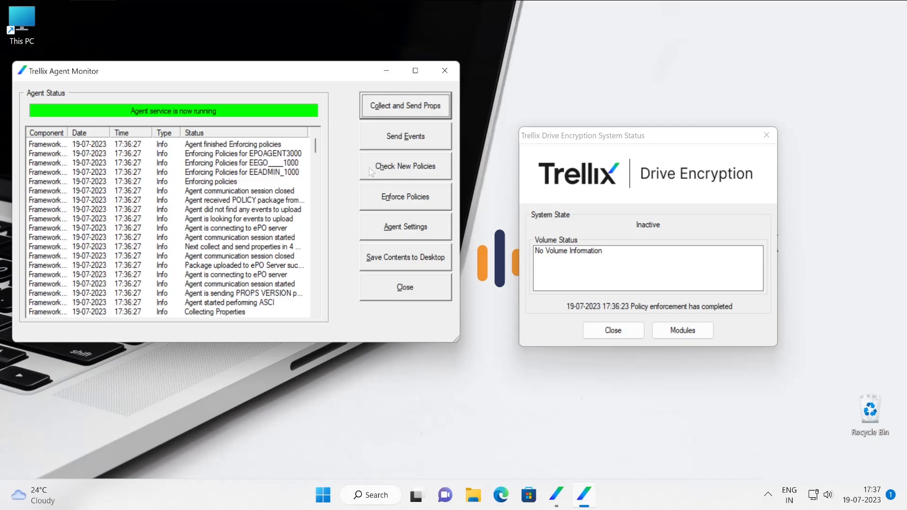
- Send events, check for new policies, and enforce policies from the Agent Monitor
click(406, 167)
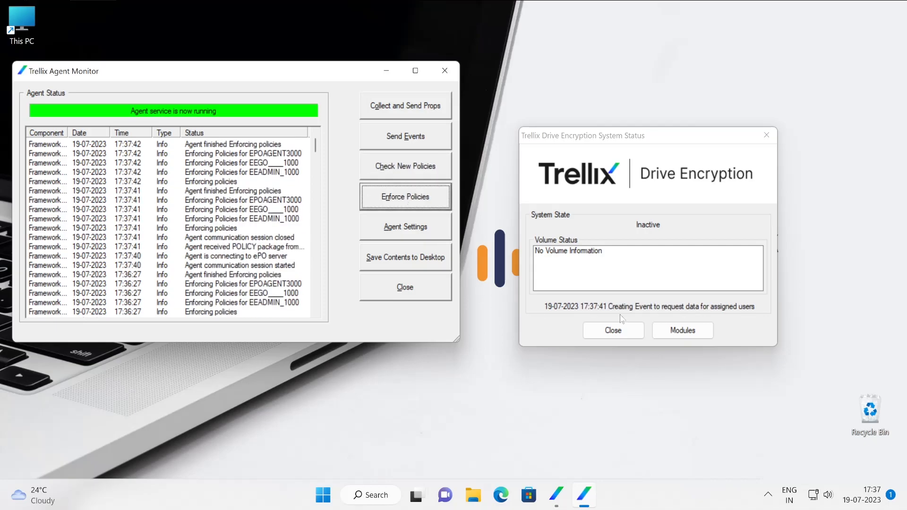
mouse_move(694, 315)
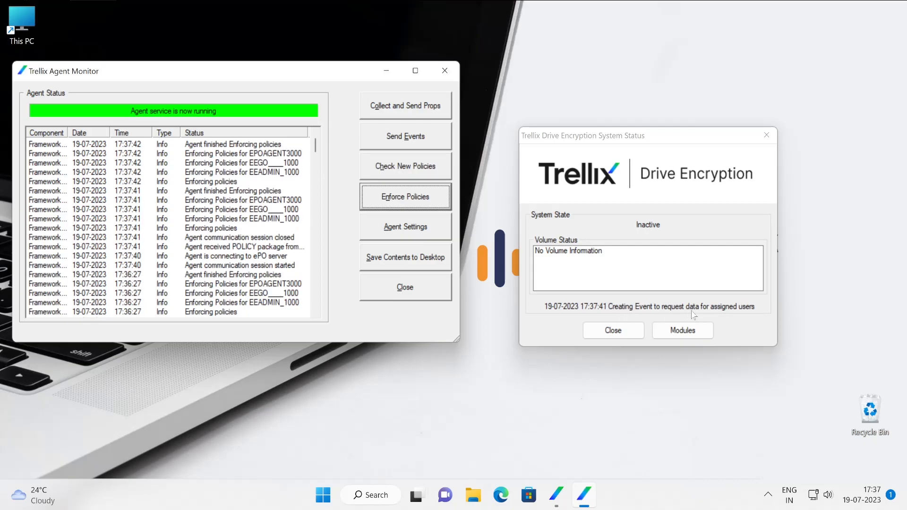
mouse_move(469, 305)
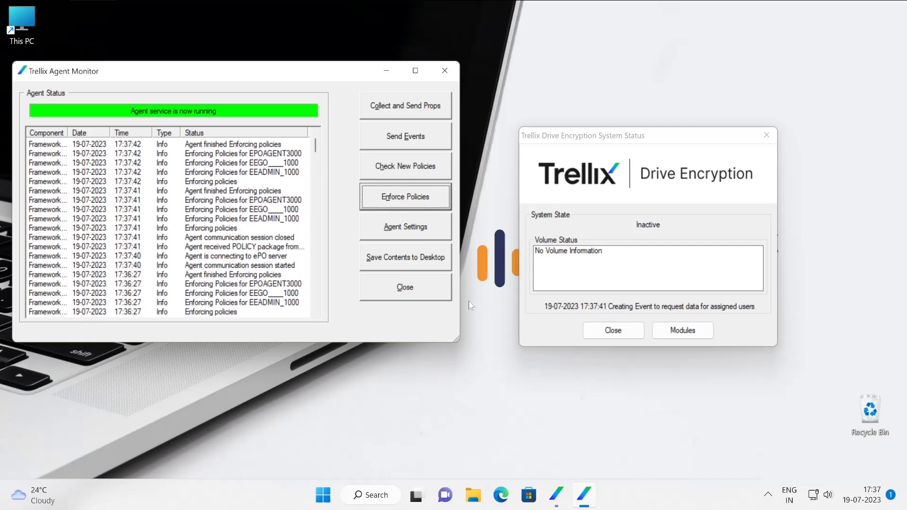
mouse_move(457, 337)
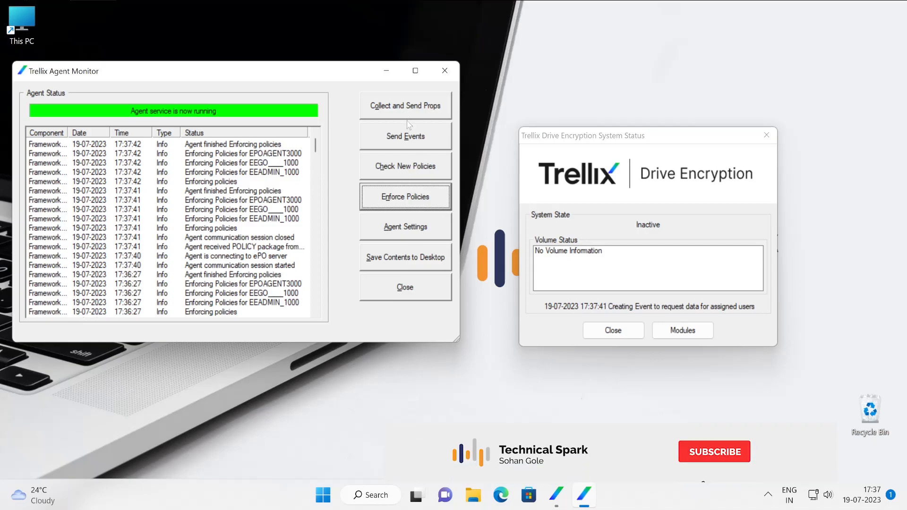
click(405, 136)
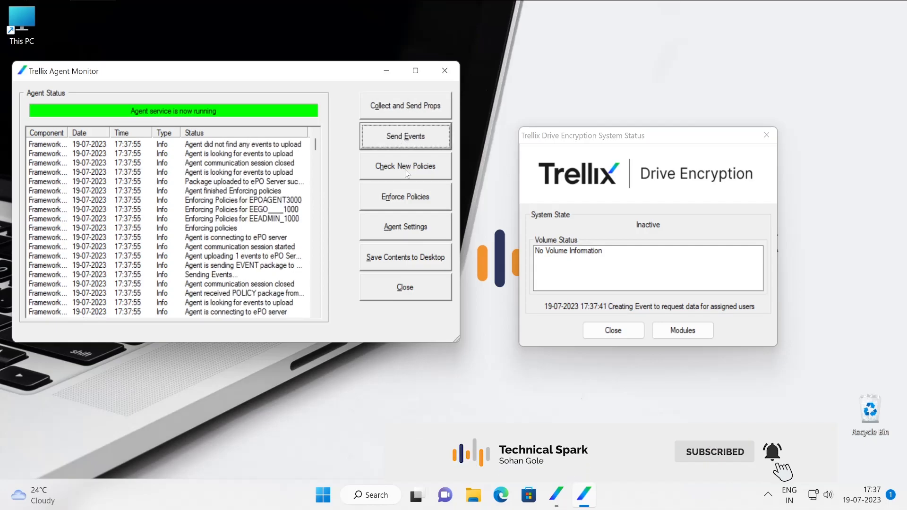
click(406, 196)
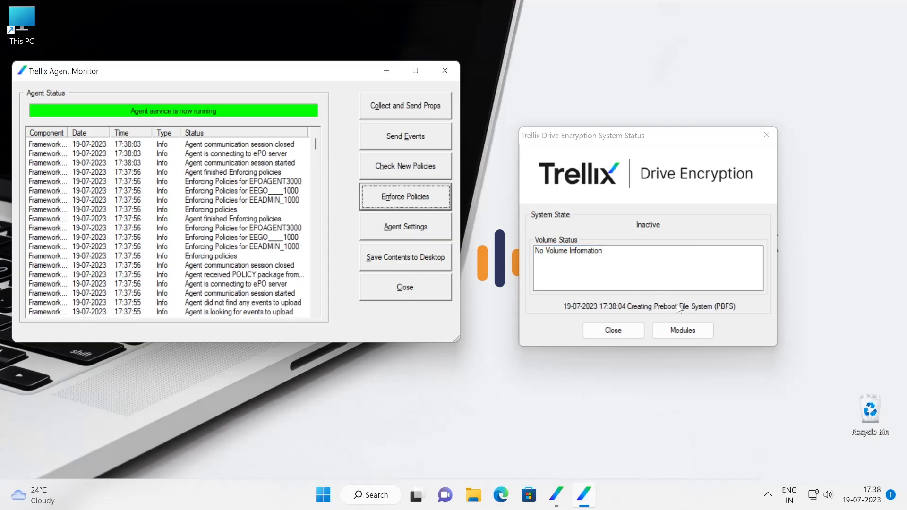
mouse_move(739, 311)
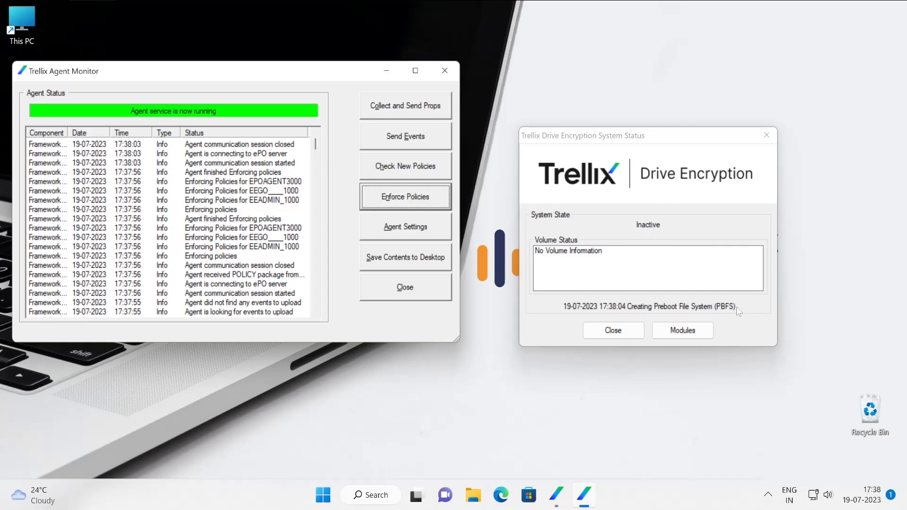
click(406, 105)
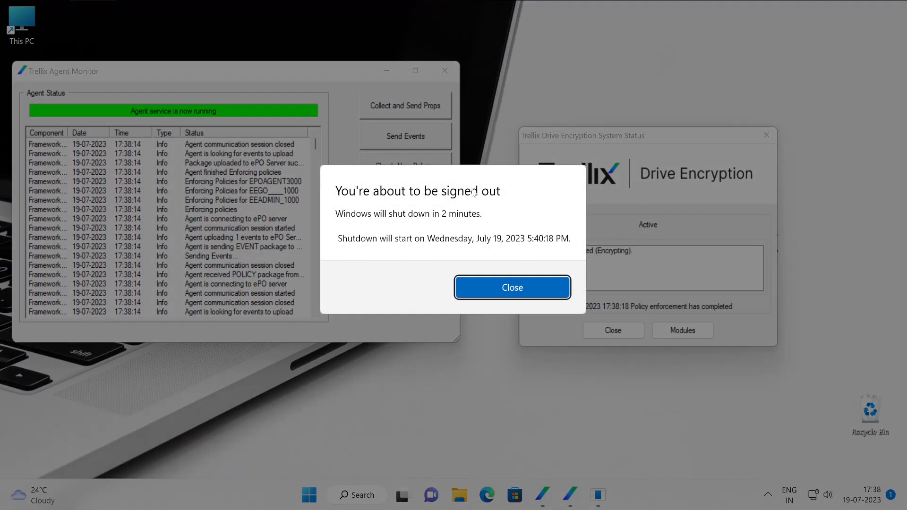
mouse_move(512, 287)
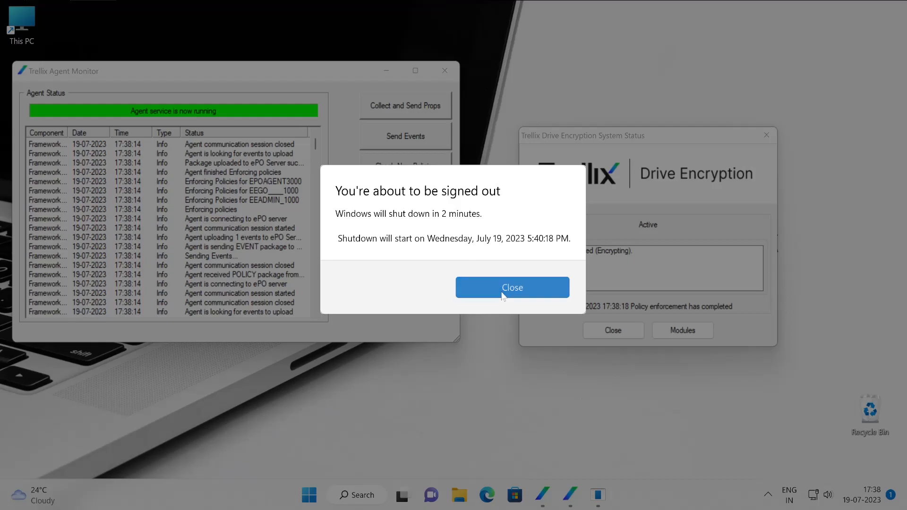
- Dismiss the sign-out warning and close the Agent Monitor, leaving C: encrypting at 0.8%
click(511, 288)
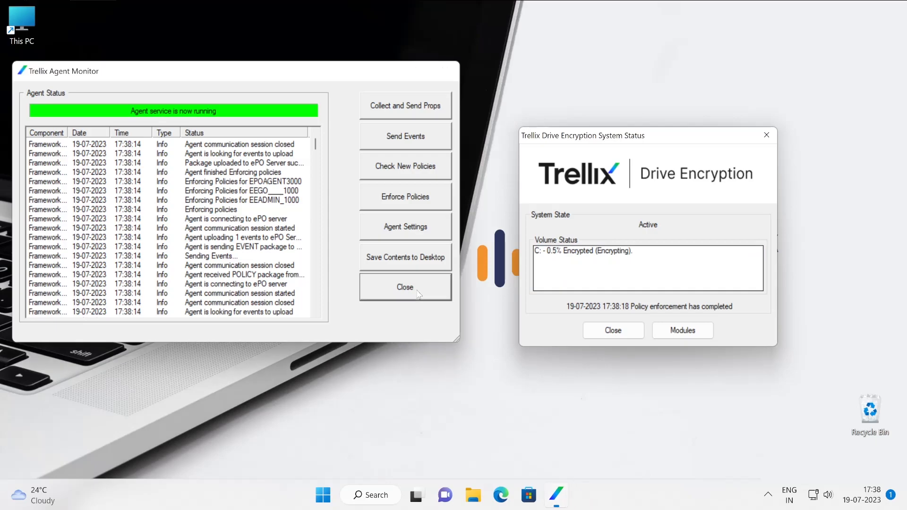
click(406, 287)
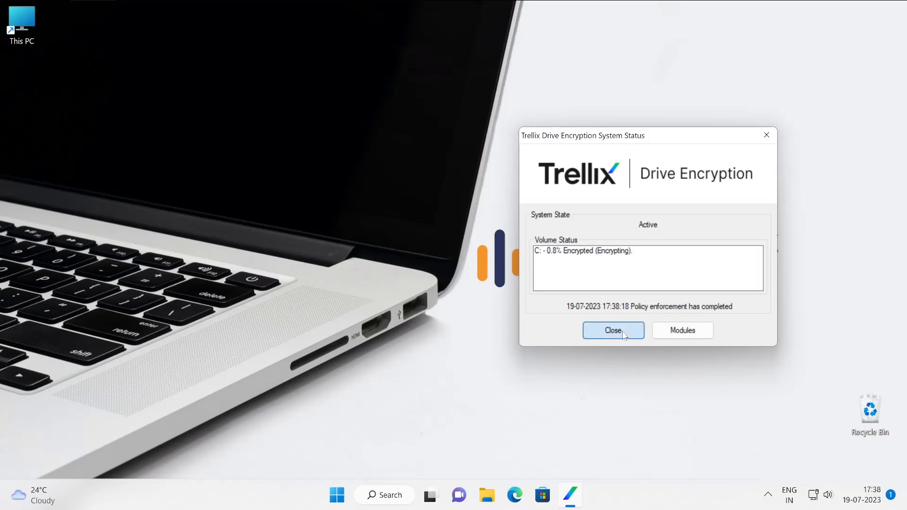
click(337, 494)
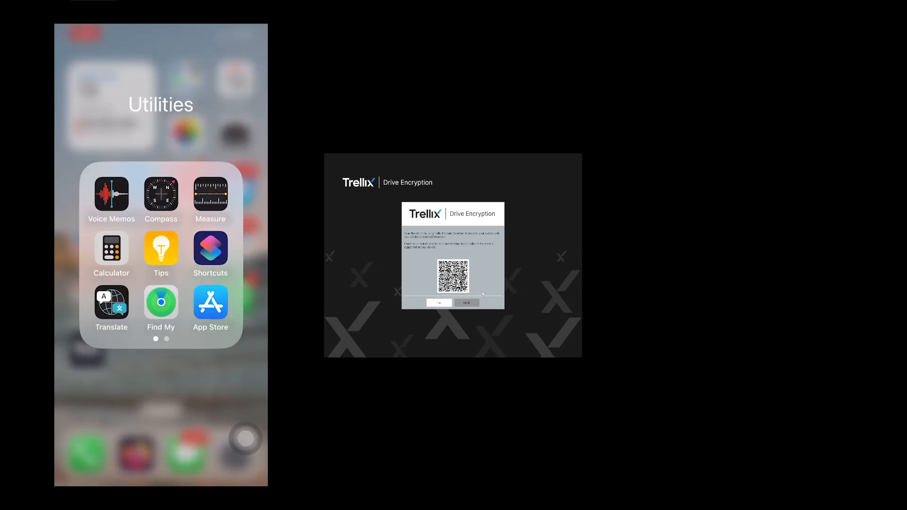
- Search the App Store for 'trellix' and review the Trellix Endpoint Assistant app page
click(210, 306)
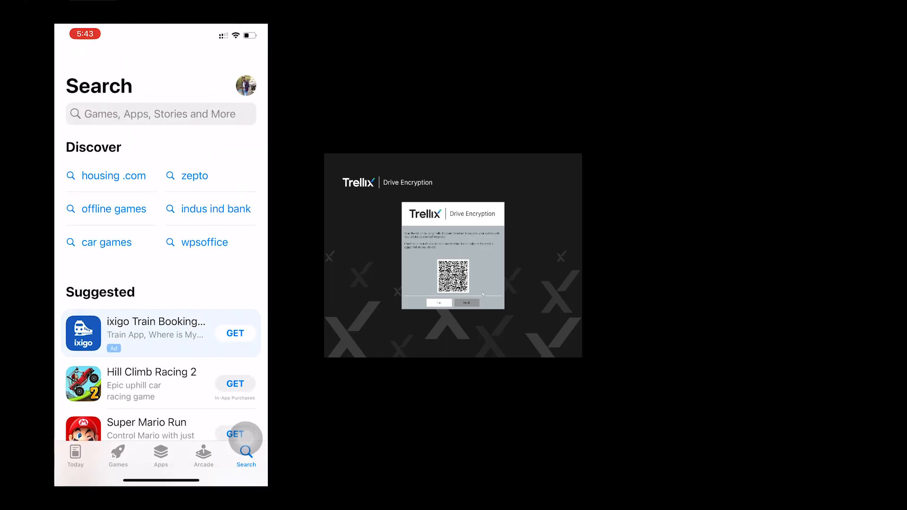
text(trellix)
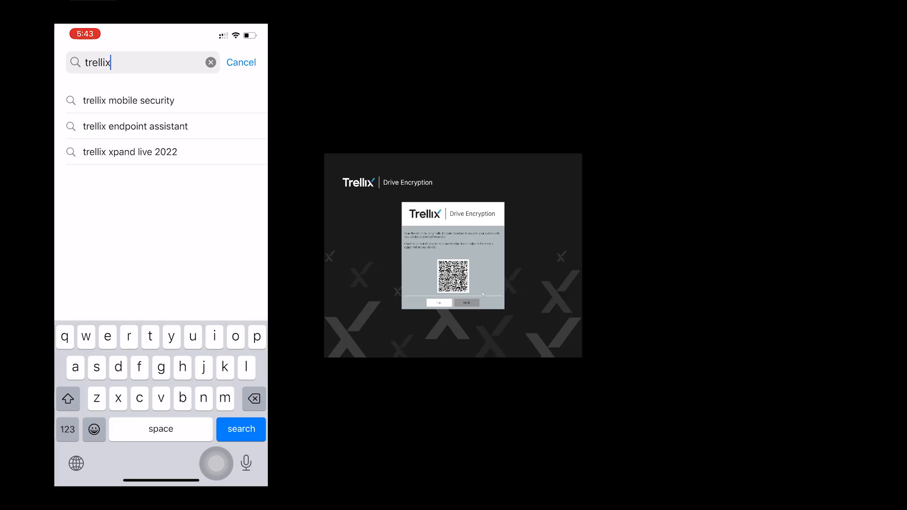
click(134, 126)
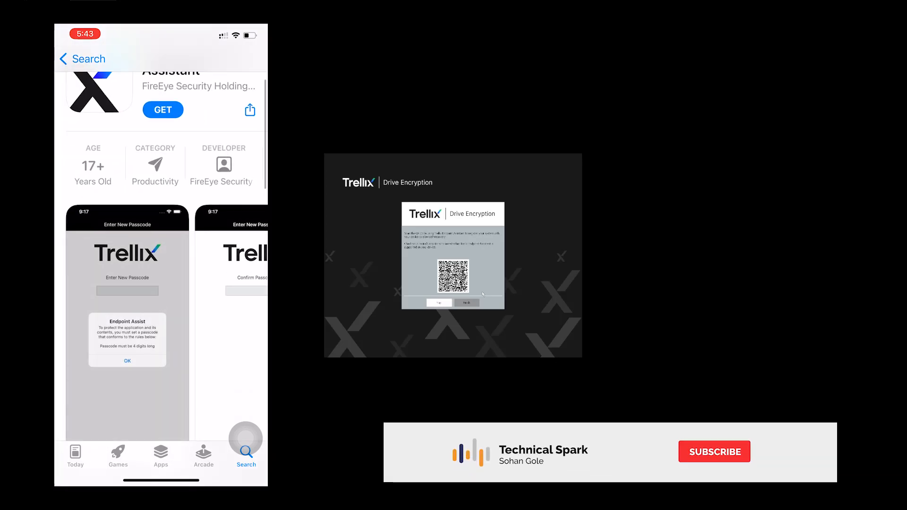
scroll(down, 3)
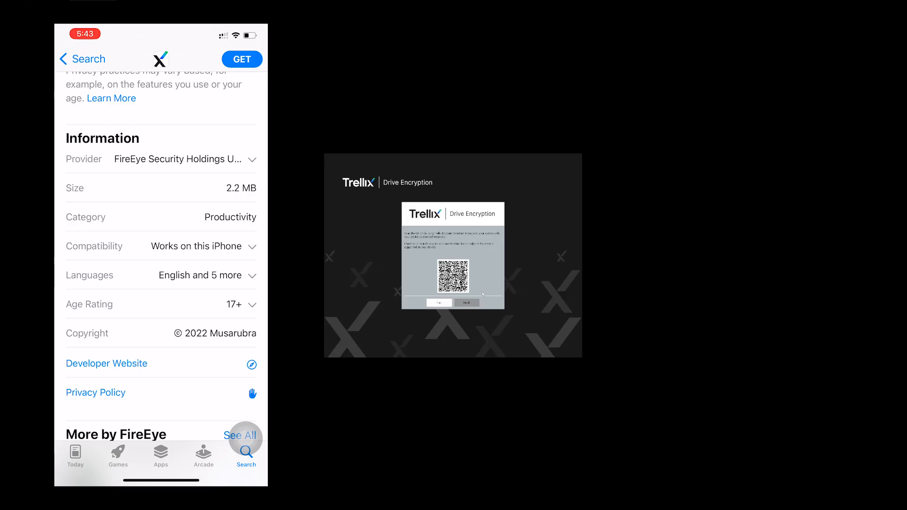
scroll(up, 3)
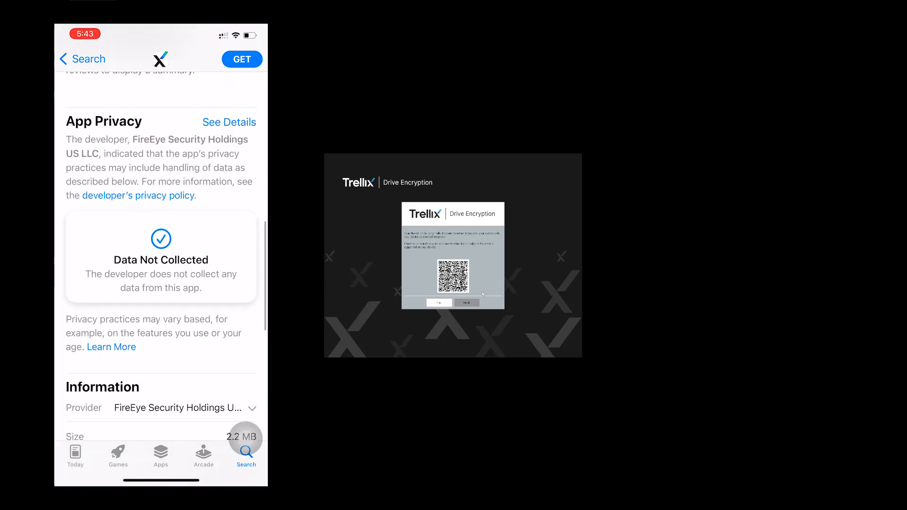
scroll(up, 3)
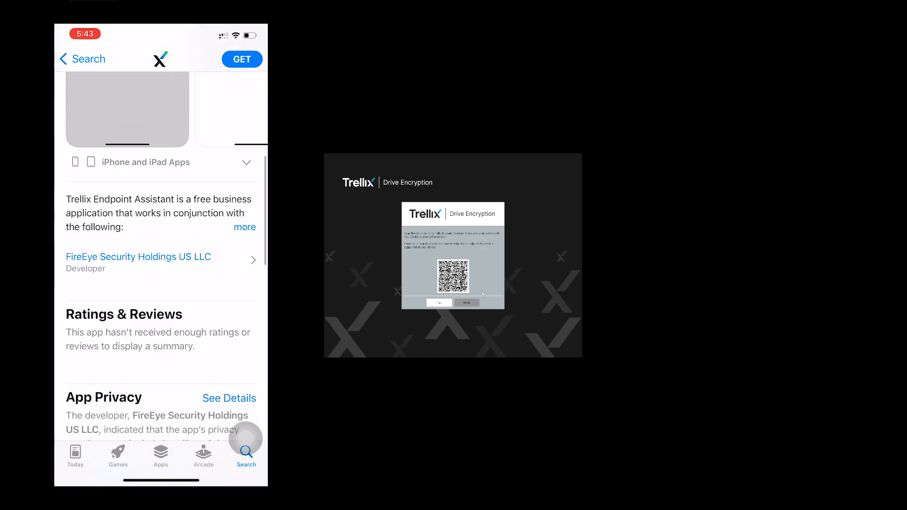
scroll(up, 3)
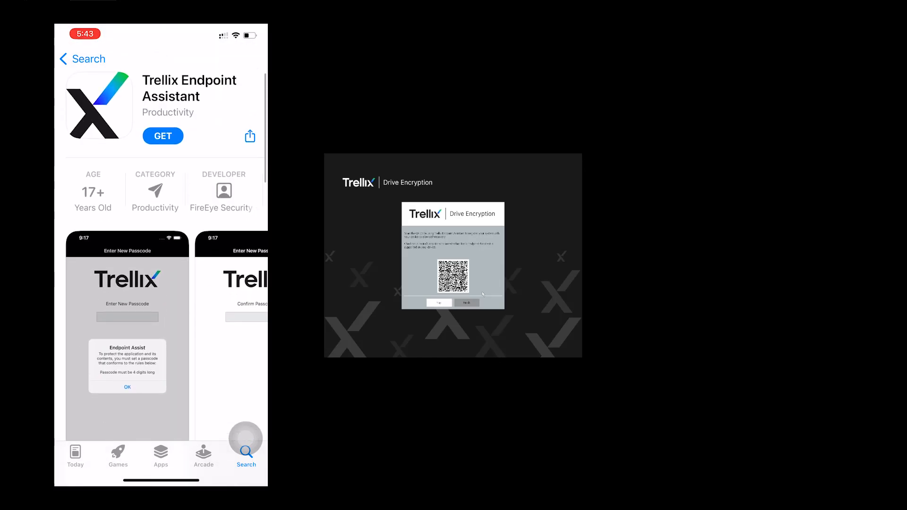
click(162, 135)
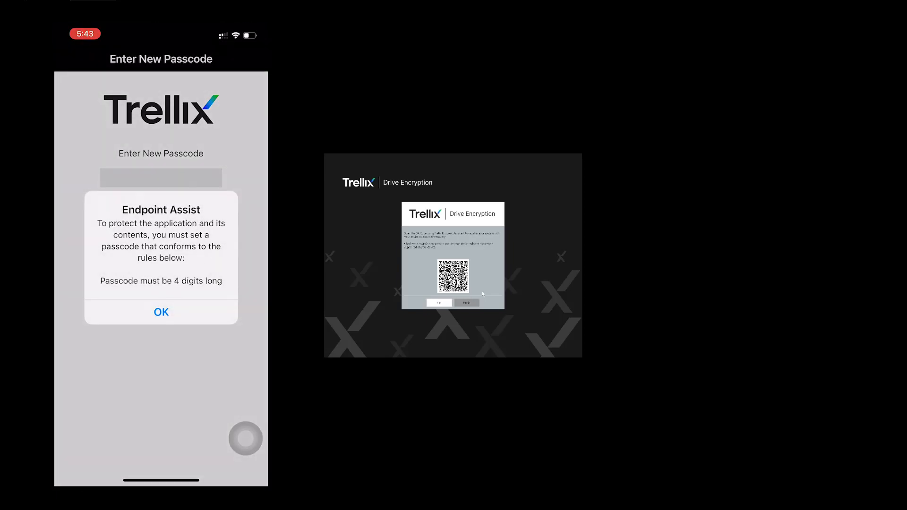
click(161, 312)
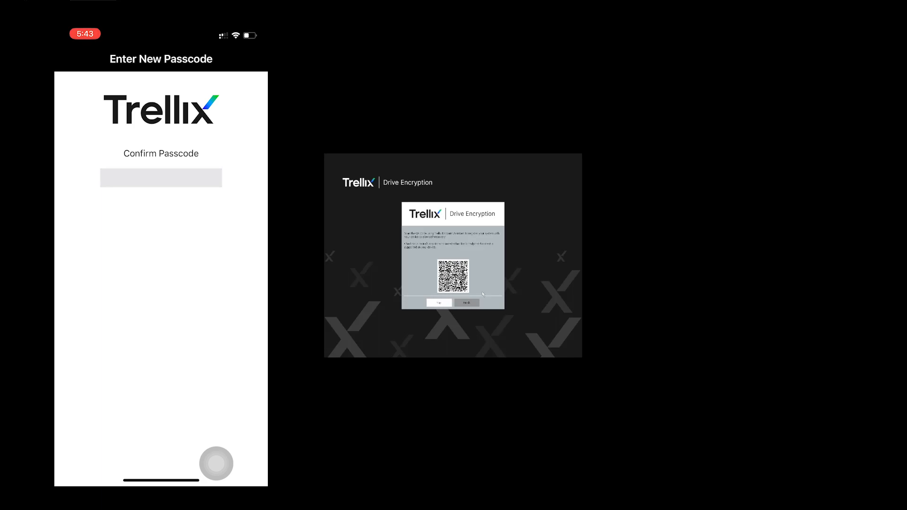
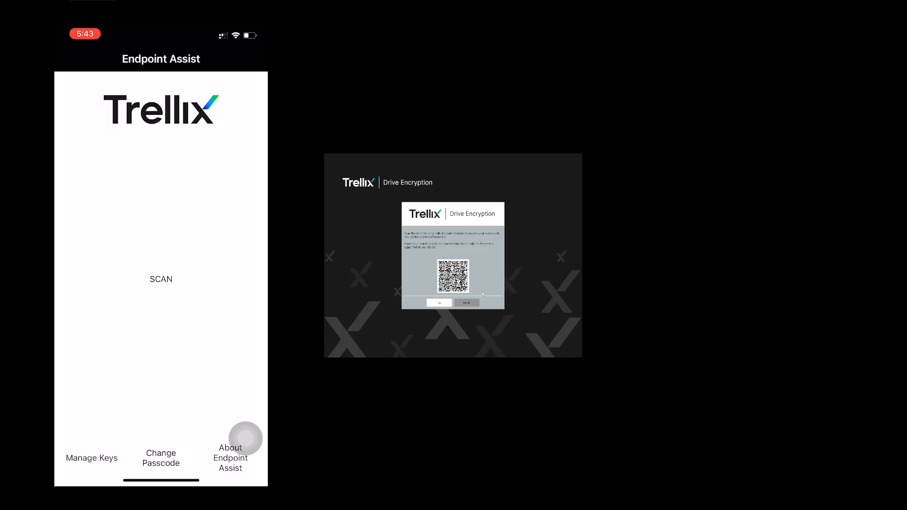
click(161, 280)
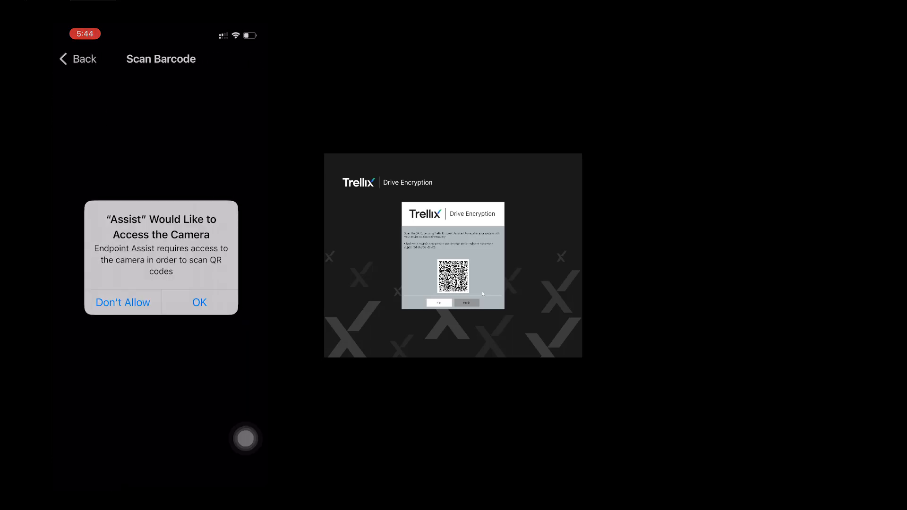
- Allow camera access, accept the 6-digit passcode requirement and rescan the pre-boot QR code
click(199, 302)
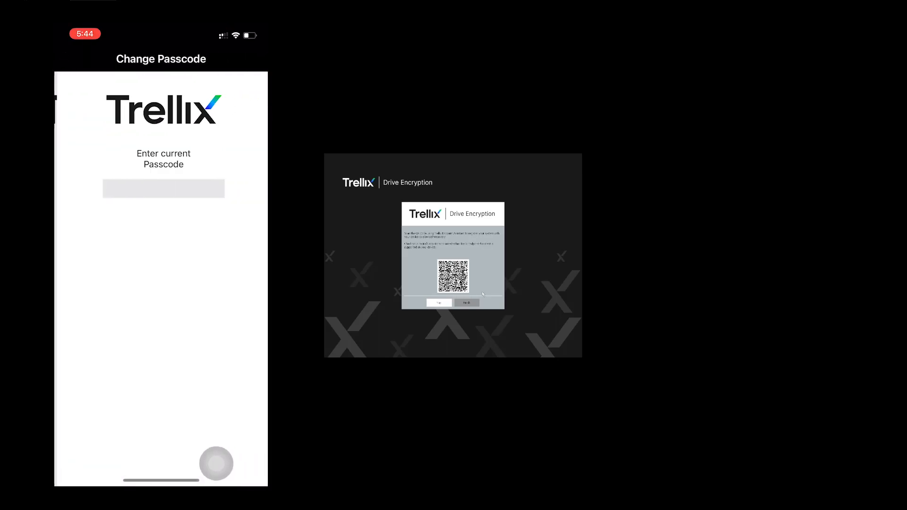
click(164, 188)
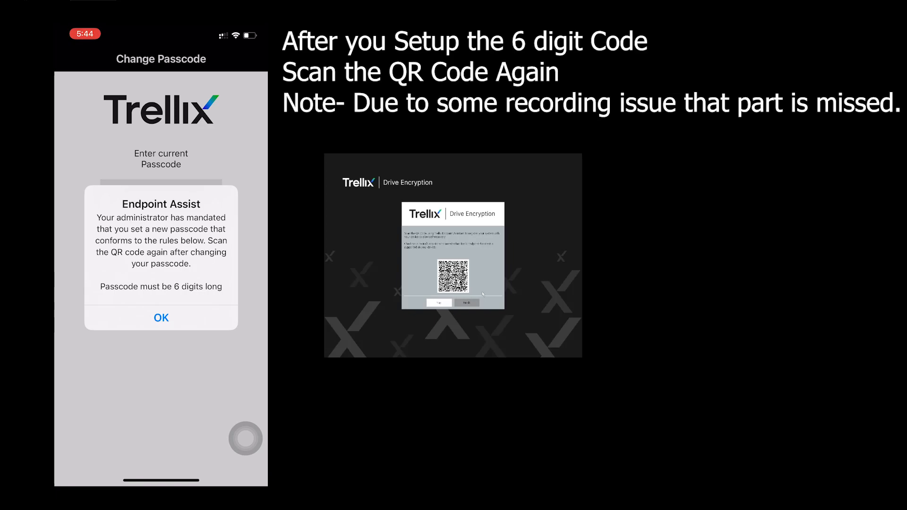
click(161, 317)
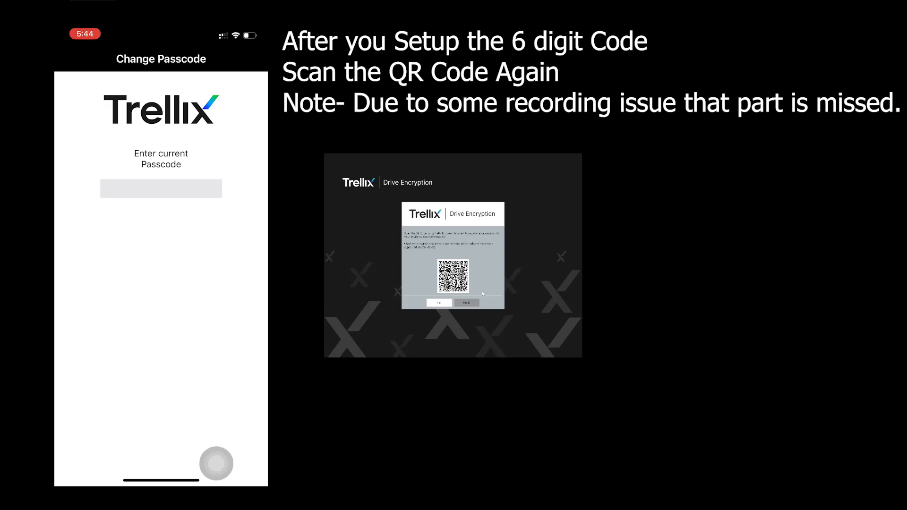
click(161, 189)
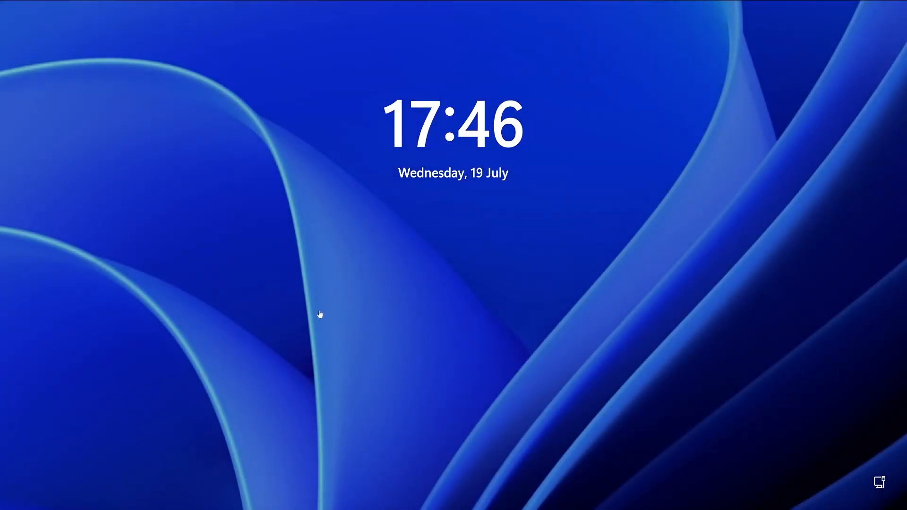
mouse_move(346, 221)
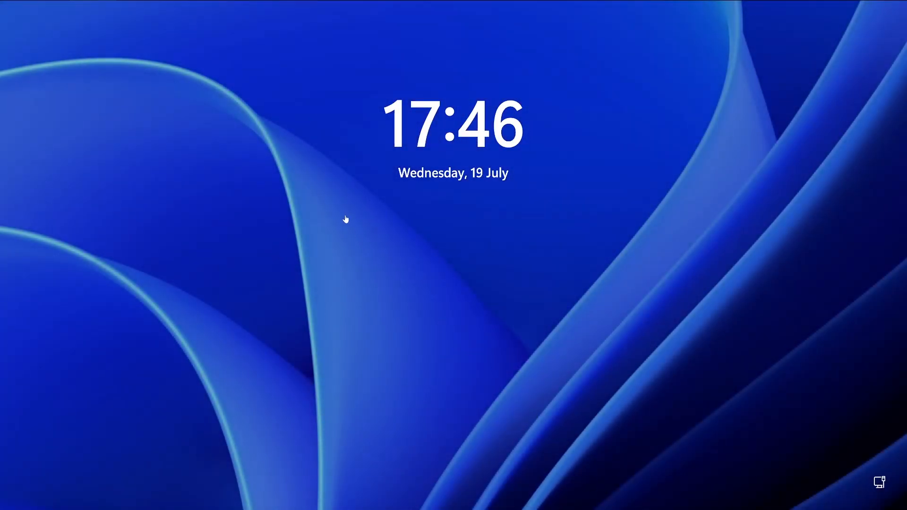
mouse_move(92, 97)
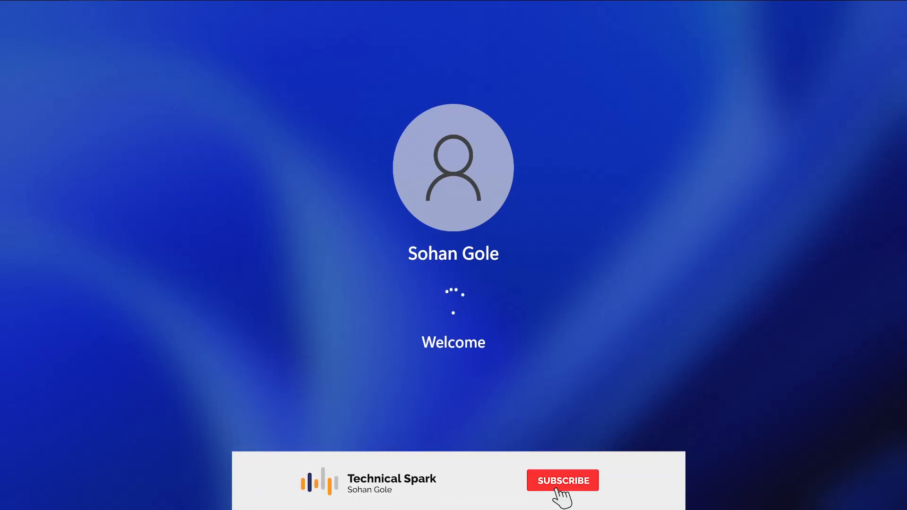
- Dismiss the lock screen and sign in to reach the Windows 11 desktop
click(562, 480)
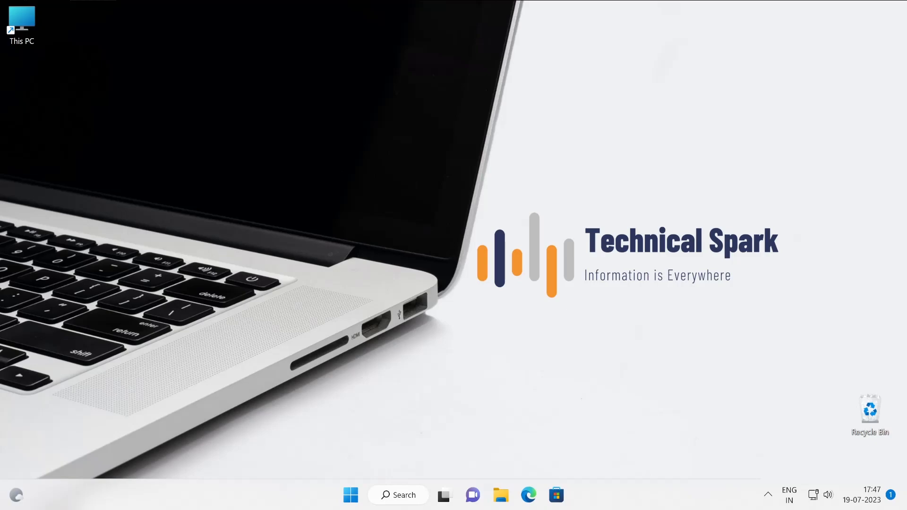
mouse_move(763, 447)
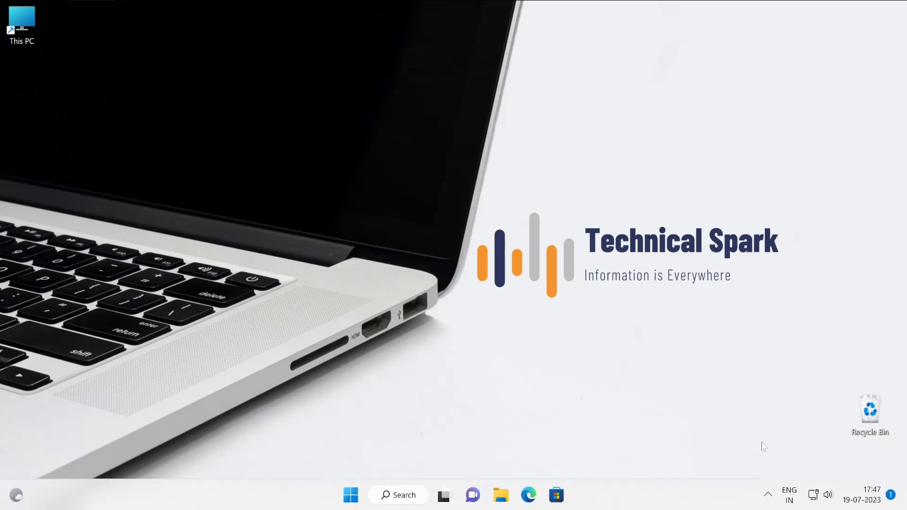
right_click(743, 431)
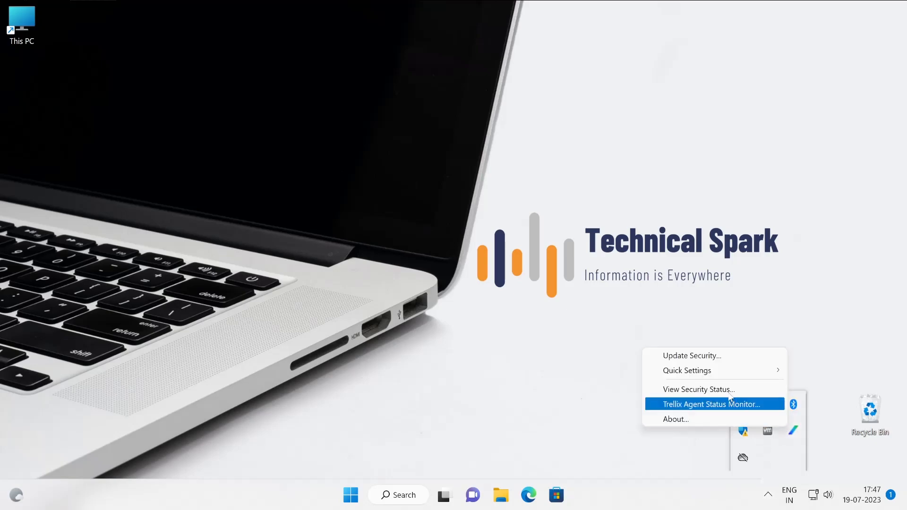
click(710, 404)
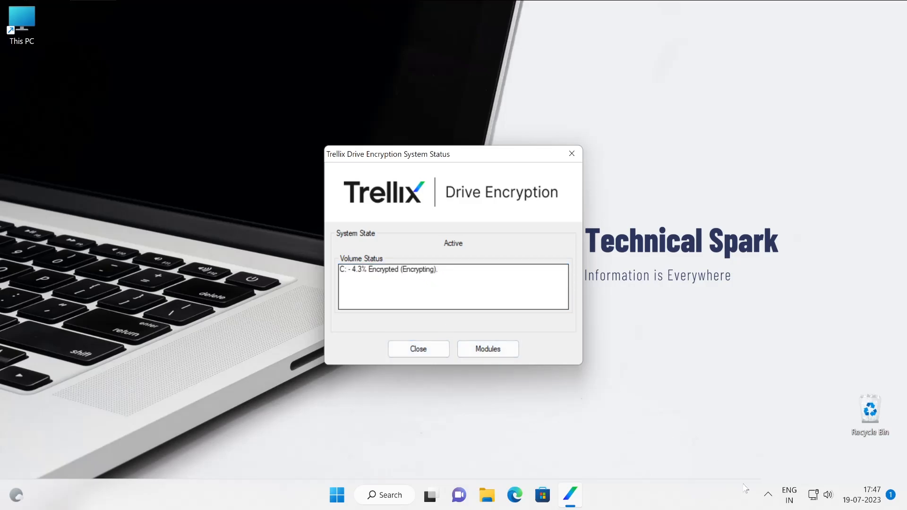
click(418, 349)
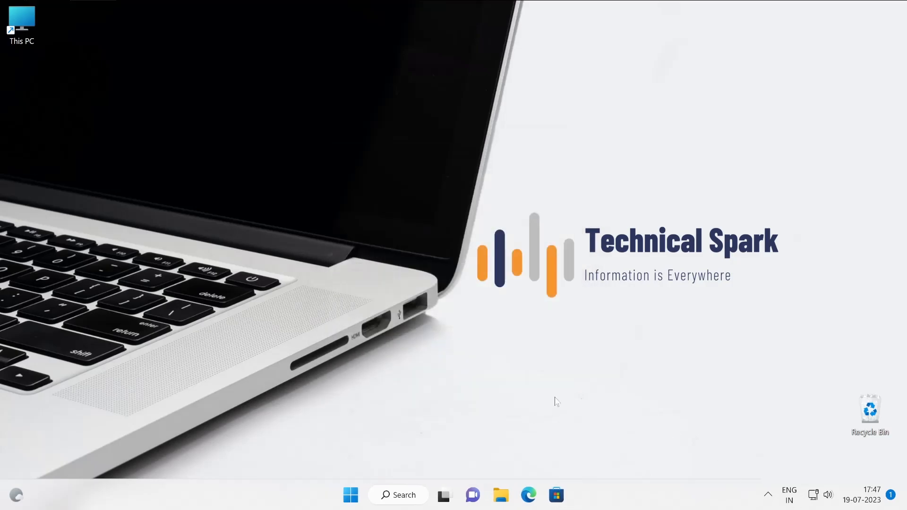
click(768, 495)
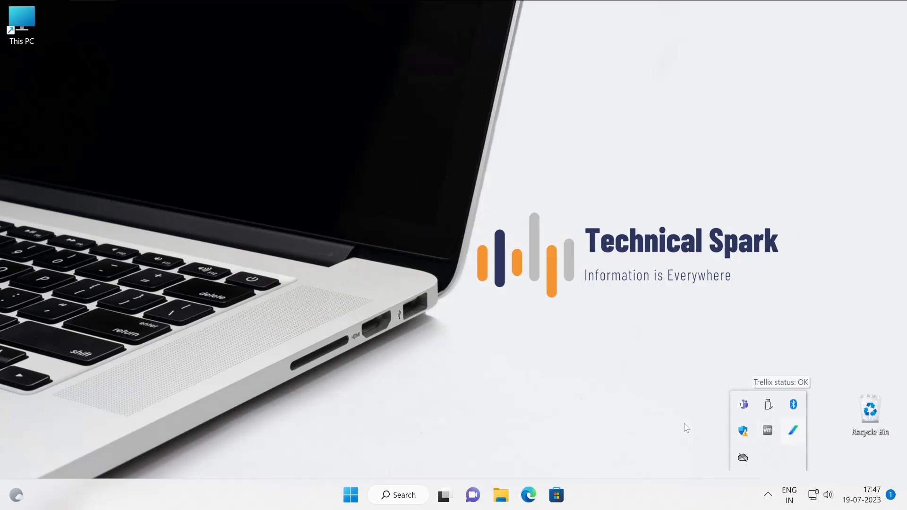
- Check the Trellix Agent Status Monitor shows the service running with policies enforced, then close it
right_click(743, 430)
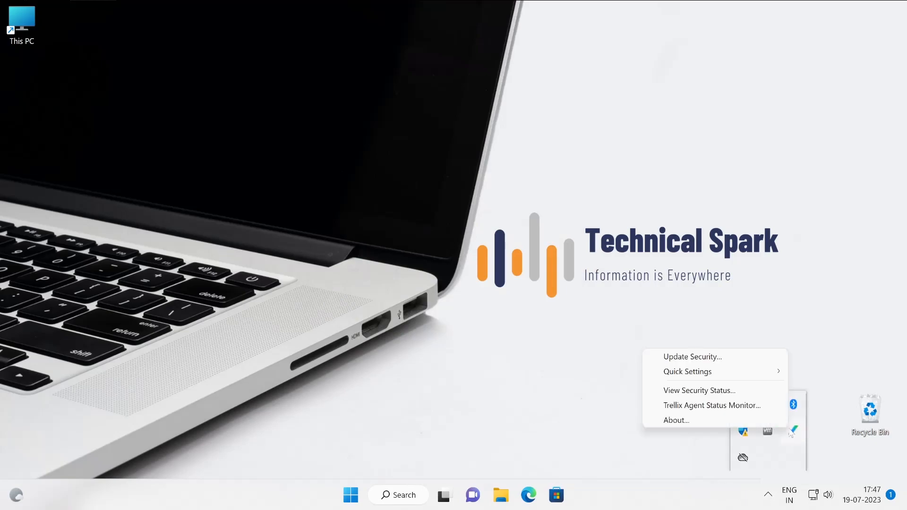
click(466, 308)
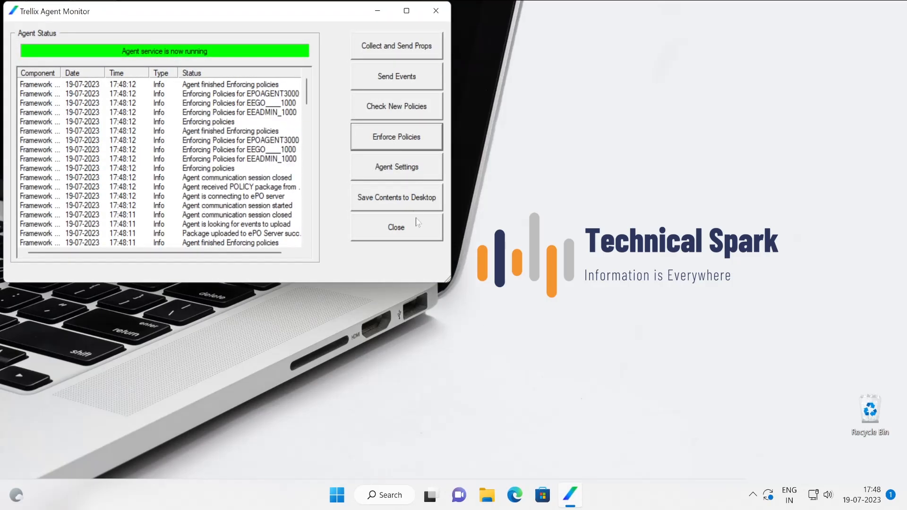
click(396, 227)
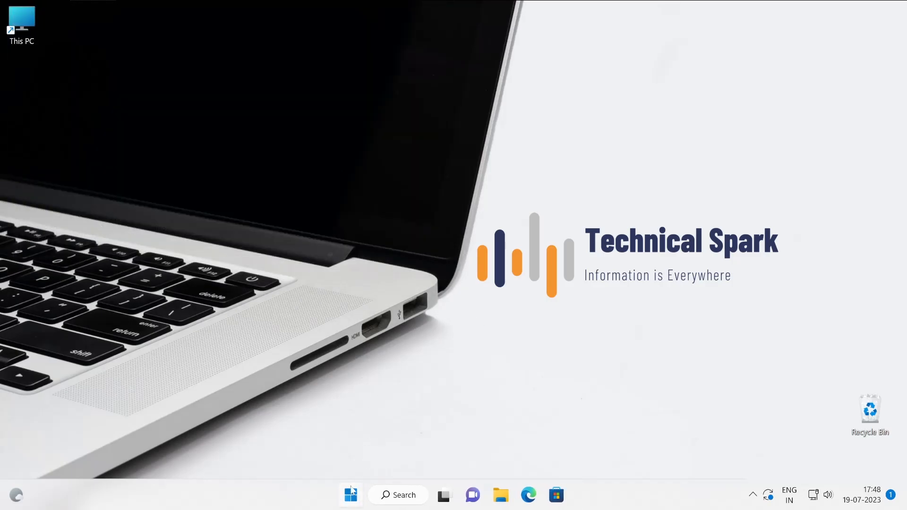
- Restart the computer from the Start menu power options
click(609, 449)
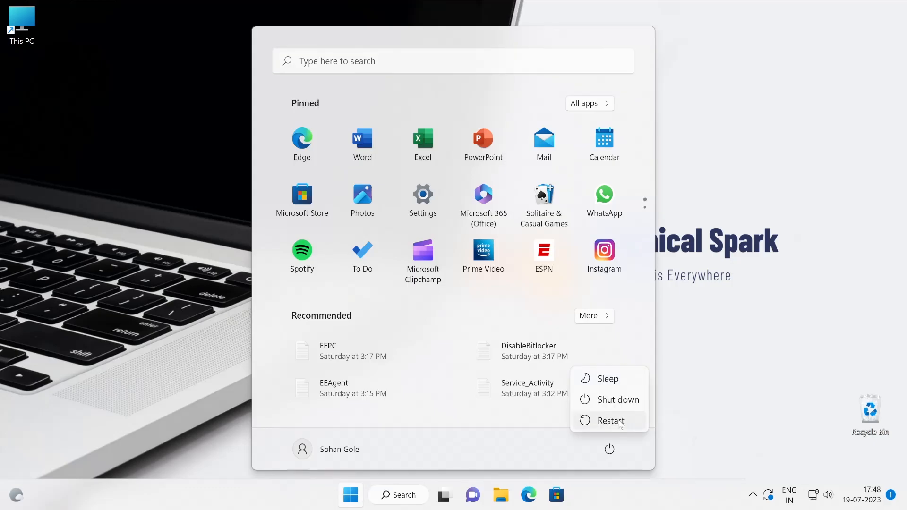
click(610, 421)
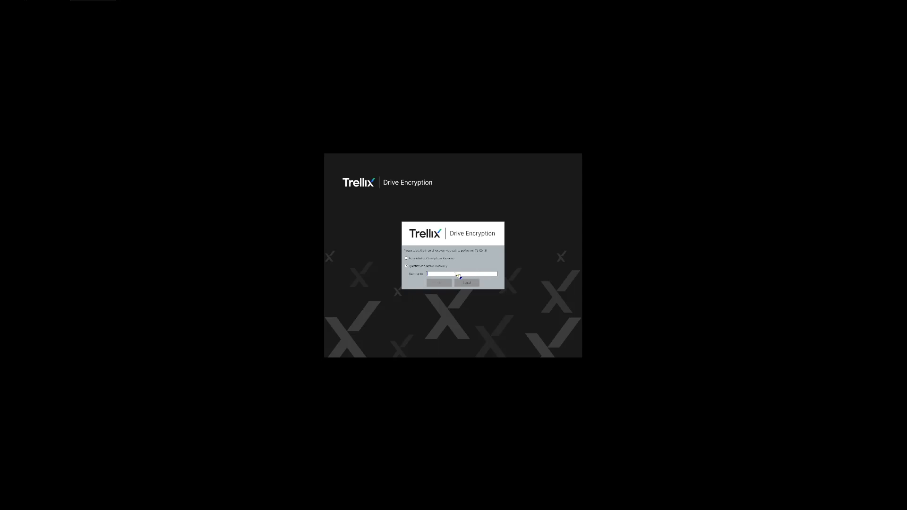
- Submit the Trellix Drive Encryption pre-boot authentication to continue booting into Windows
click(408, 258)
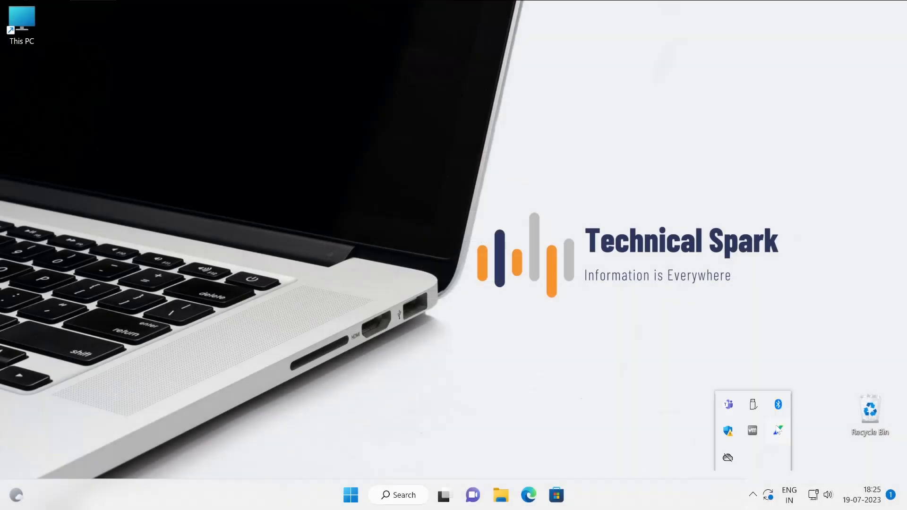
mouse_move(778, 431)
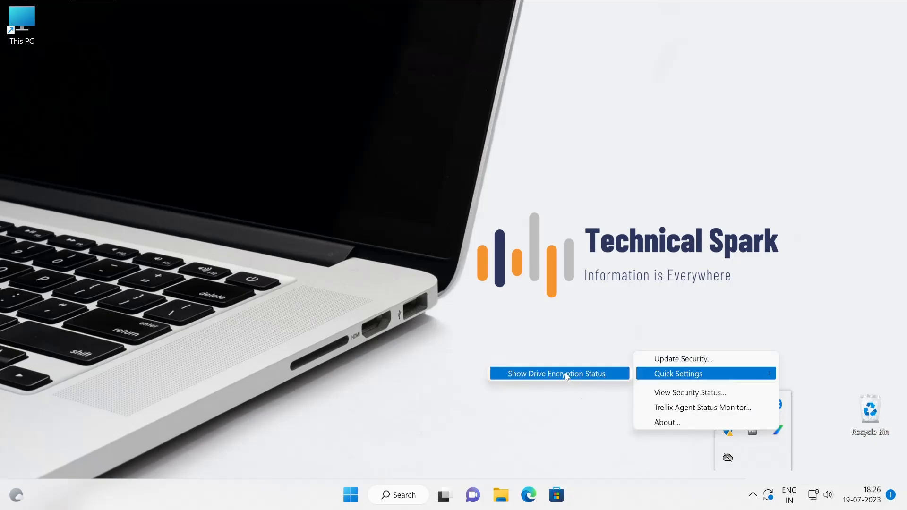
- Show the Drive Encryption status confirming drive C: fully Encrypted with policy enforcement completed
click(556, 373)
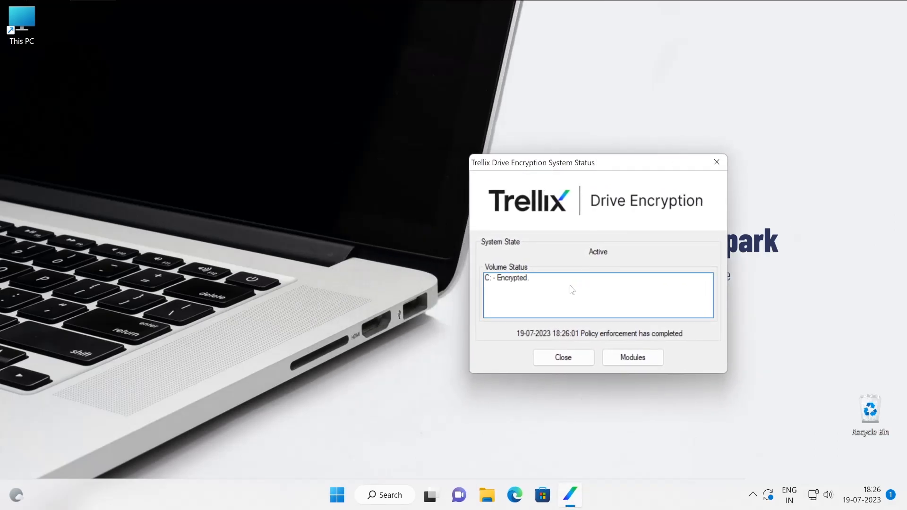
mouse_move(538, 292)
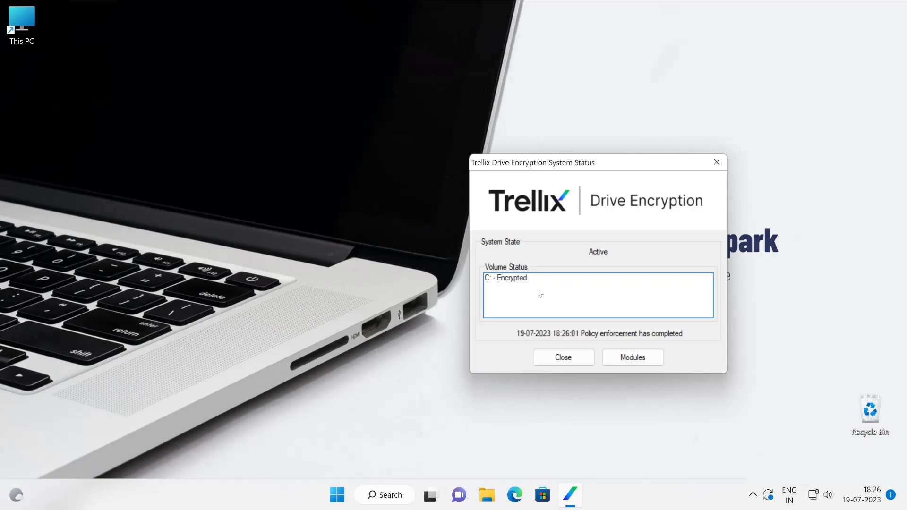
mouse_move(541, 292)
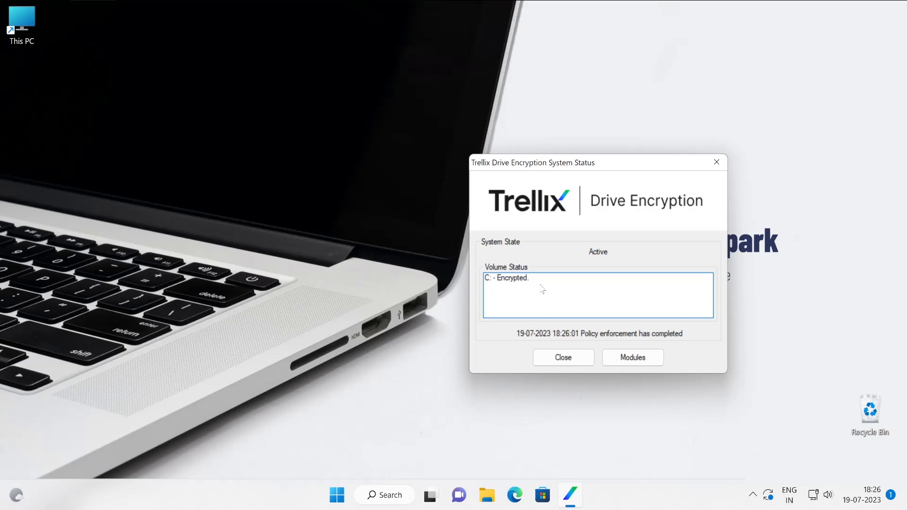
mouse_move(562, 295)
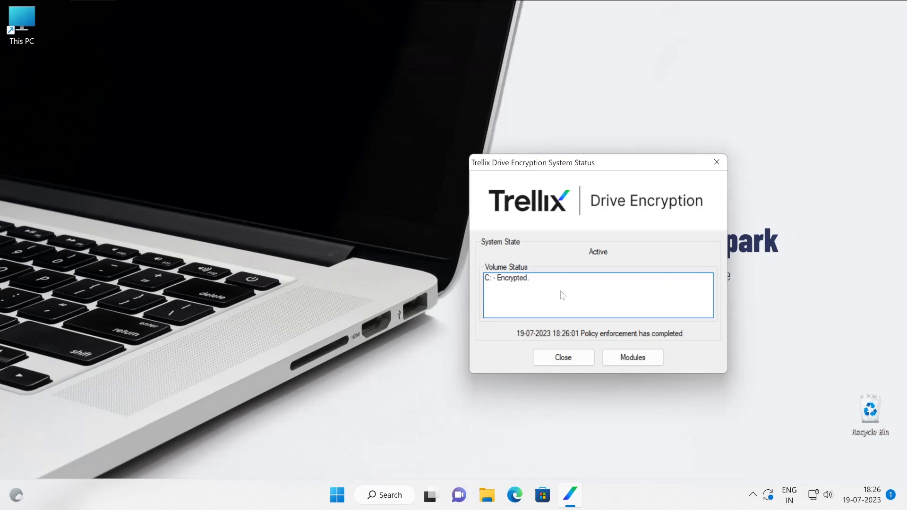
mouse_move(573, 298)
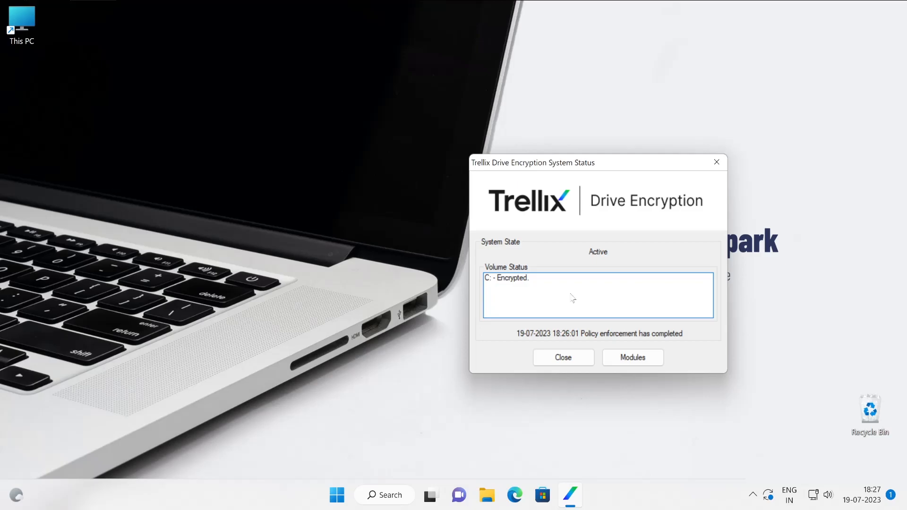